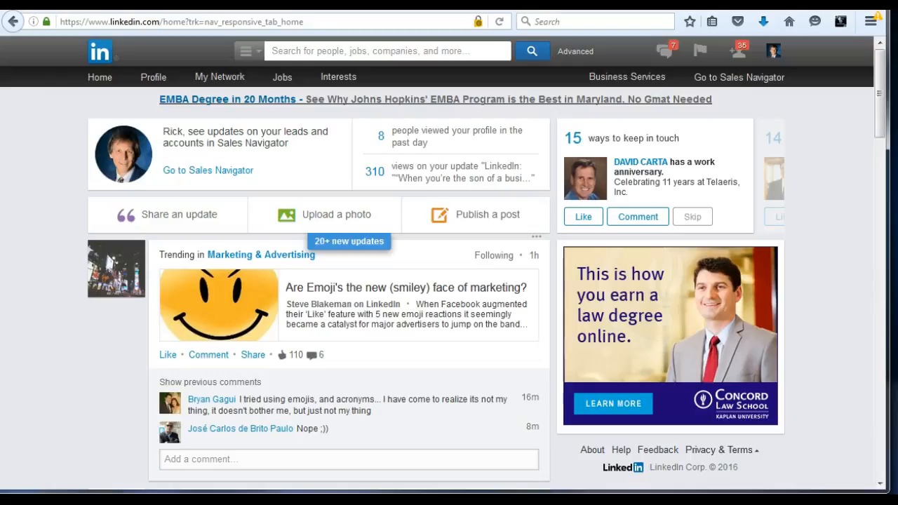
pyautogui.moveTo(587, 240)
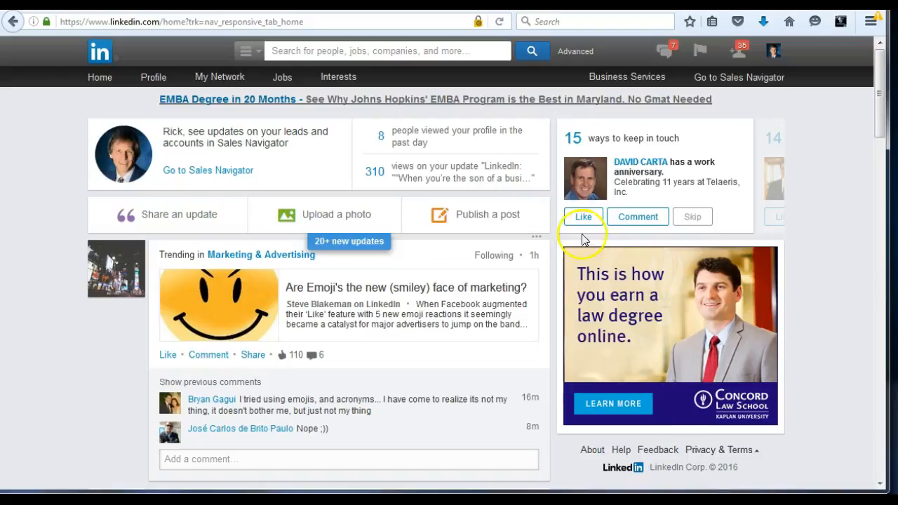
pyautogui.moveTo(575, 51)
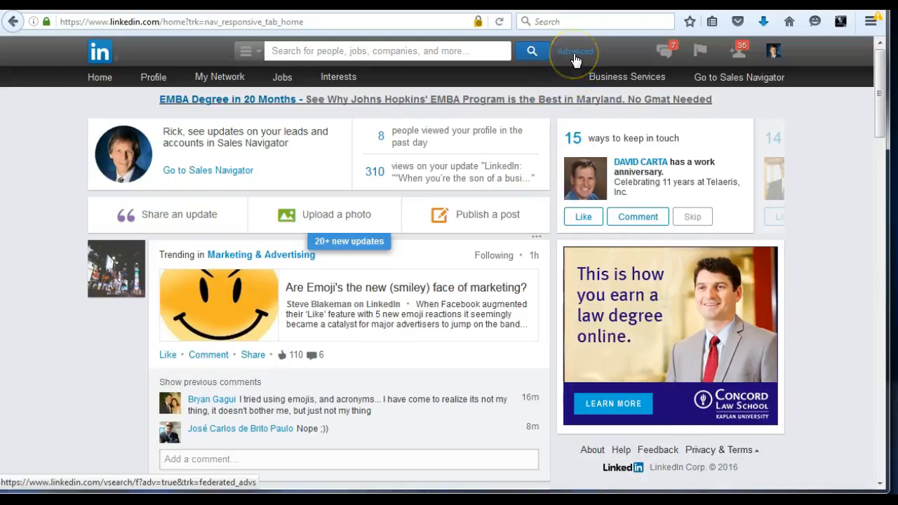
pyautogui.moveTo(460, 51)
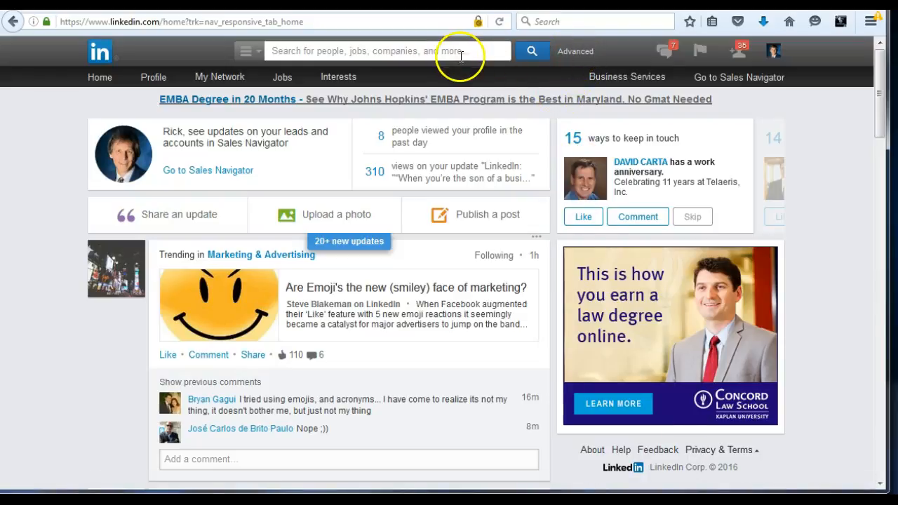
pyautogui.moveTo(576, 50)
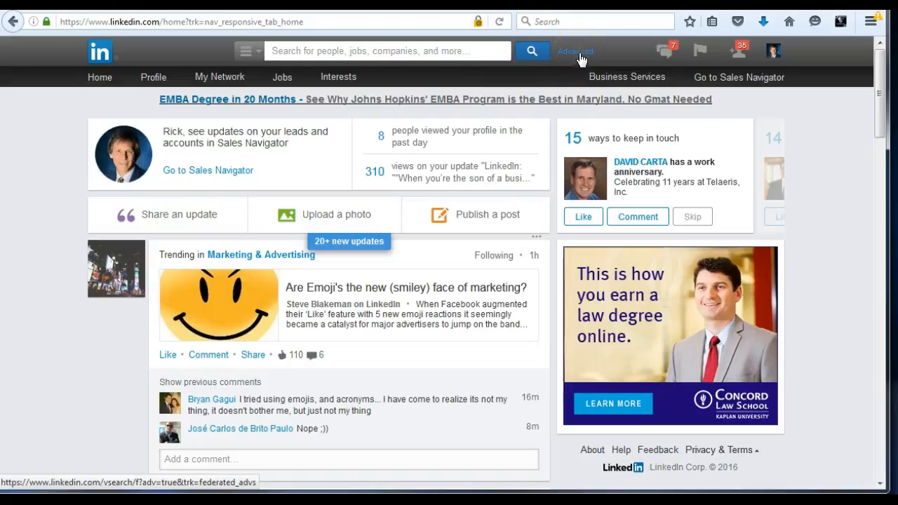
# Go from the home feed to LinkedIn's Advanced People Search page.
pyautogui.click(575, 51)
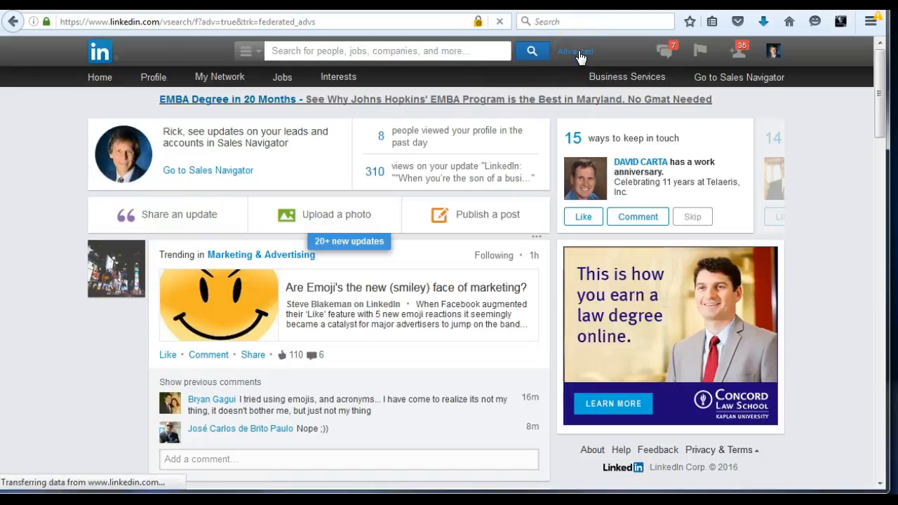
# Wait for the empty Advanced People Search form and review its keyword, name, company, location and relationship filters.
pyautogui.click(576, 51)
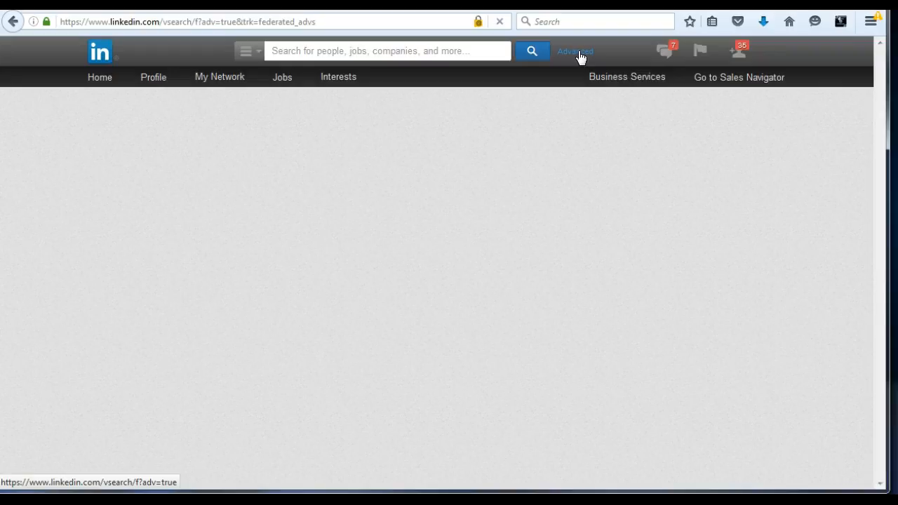
pyautogui.click(575, 50)
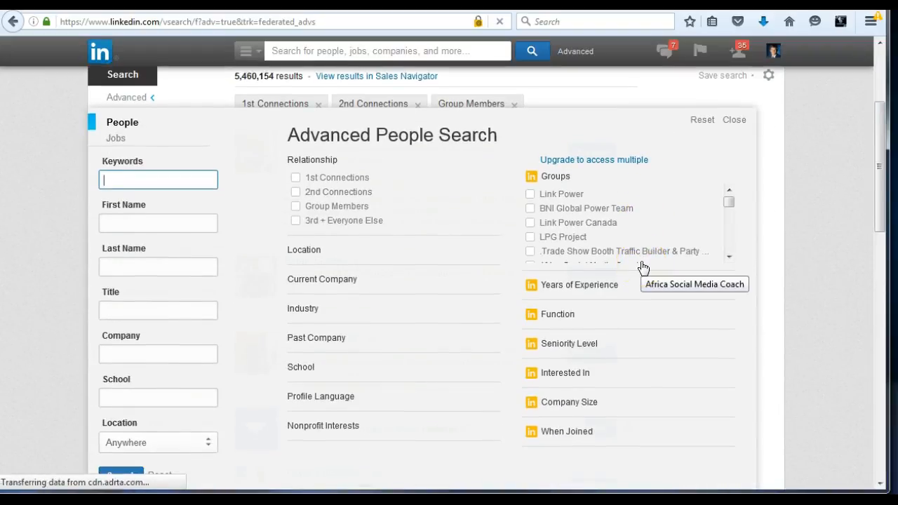
pyautogui.moveTo(460, 341)
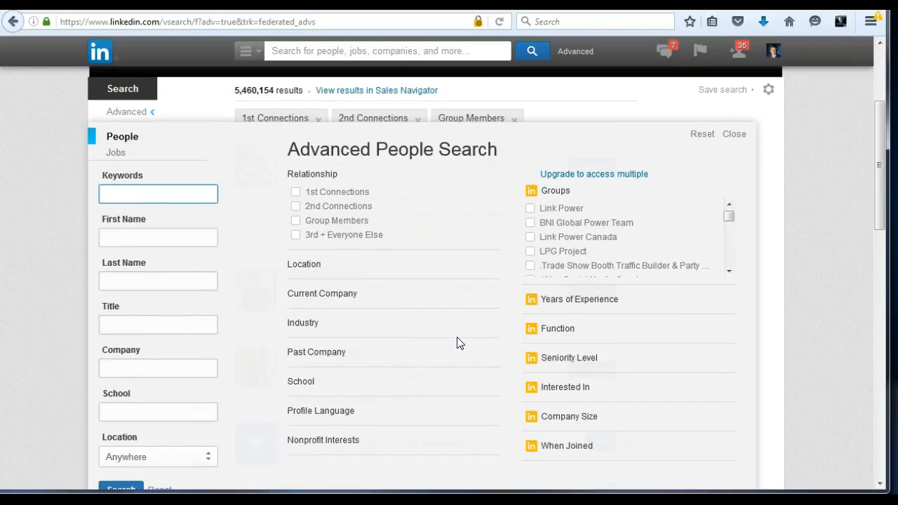
pyautogui.scroll(-3)
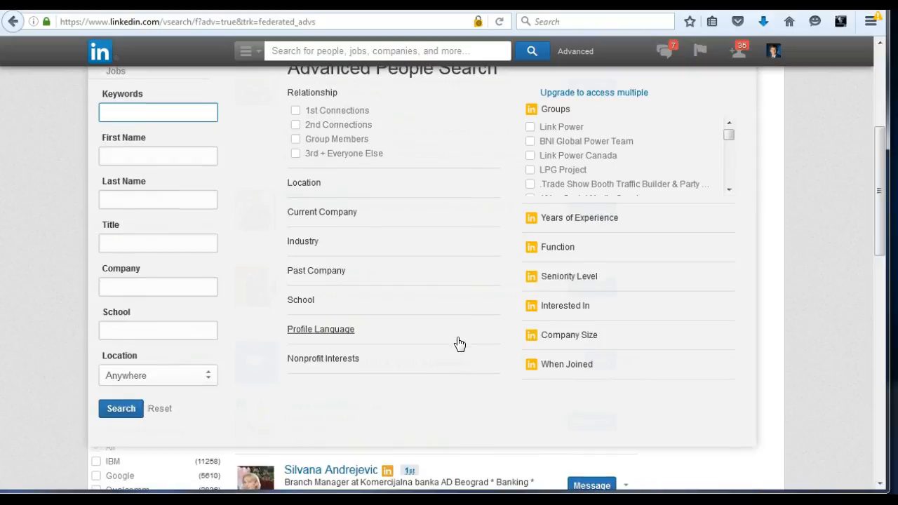
pyautogui.scroll(3)
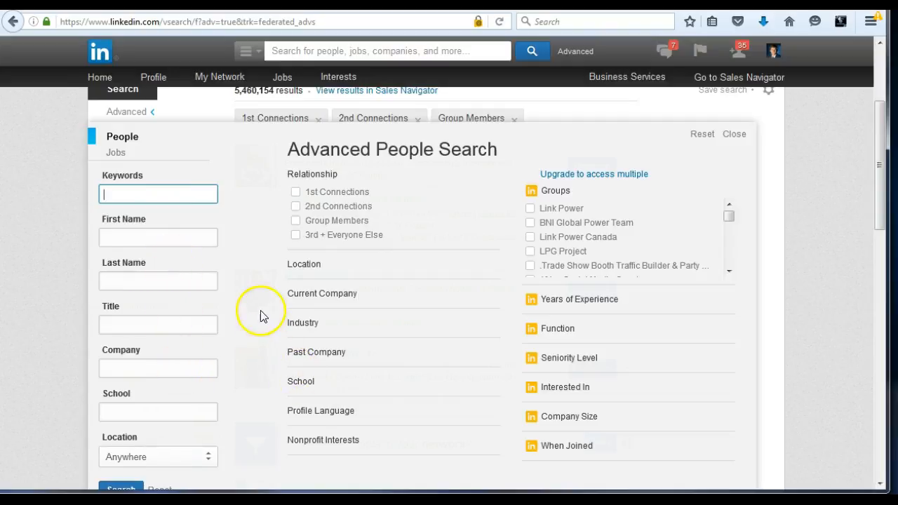
pyautogui.scroll(3)
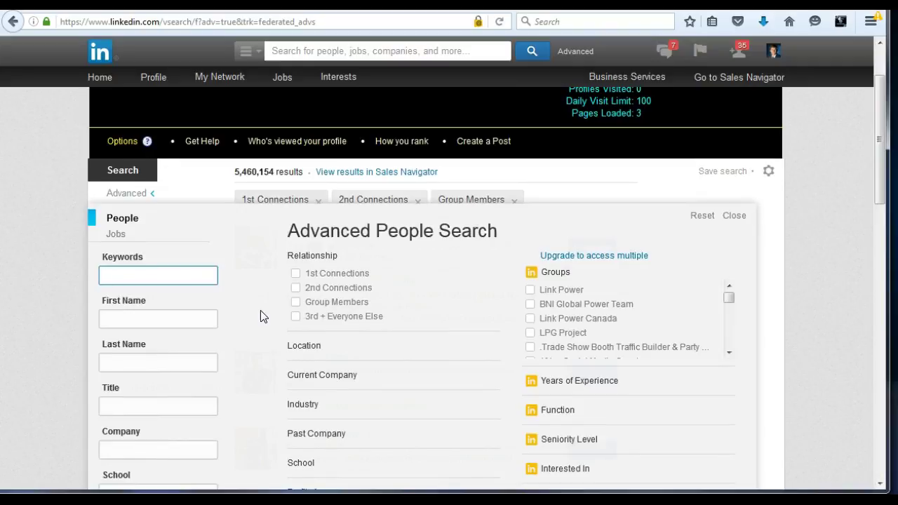
pyautogui.click(157, 273)
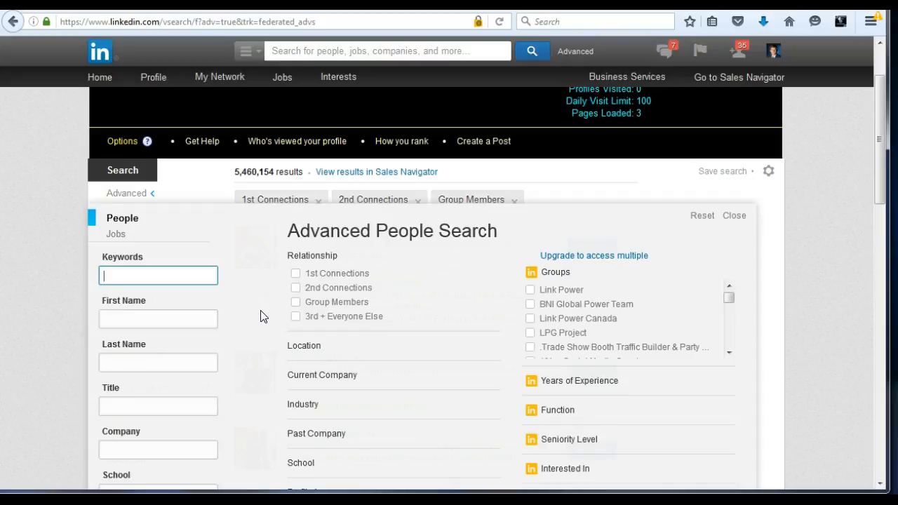
pyautogui.scroll(3)
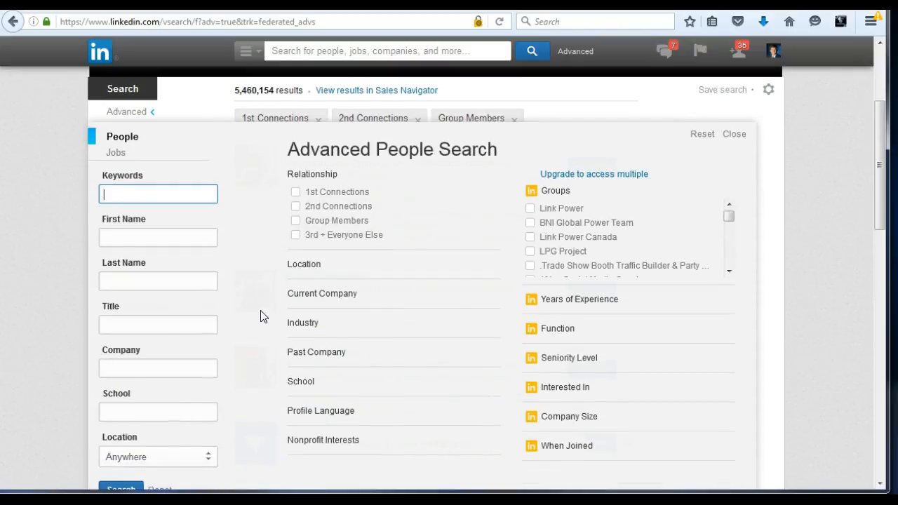
pyautogui.moveTo(157, 237)
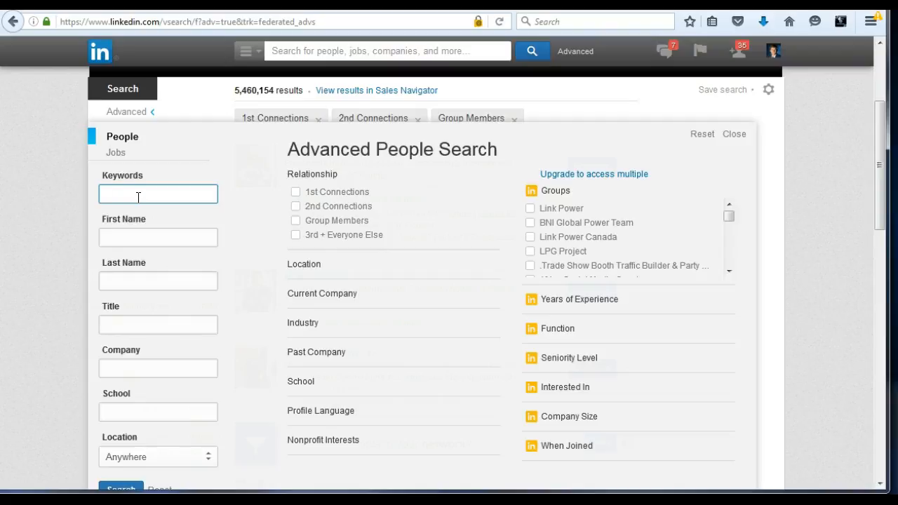
# Enter keyword 'ceo' and set location to near US postal code 92037, within 50 mi.
pyautogui.write('ceo')
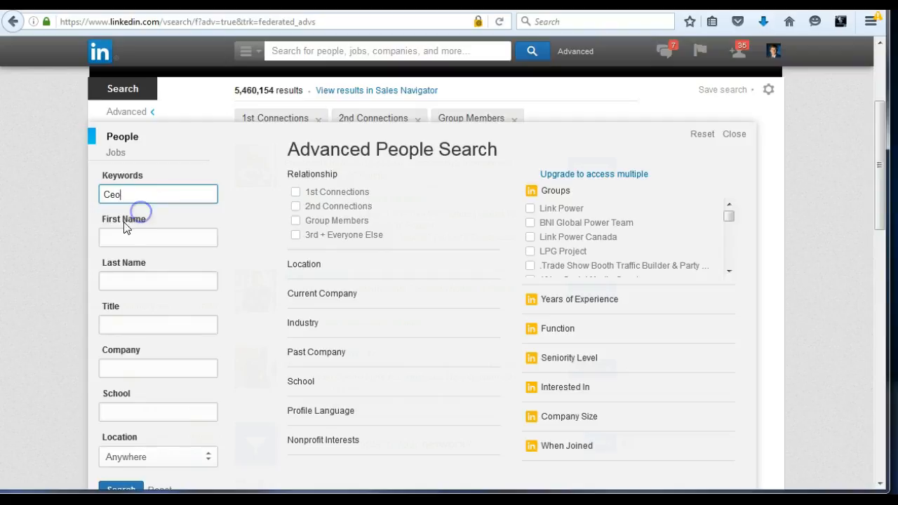
pyautogui.scroll(-3)
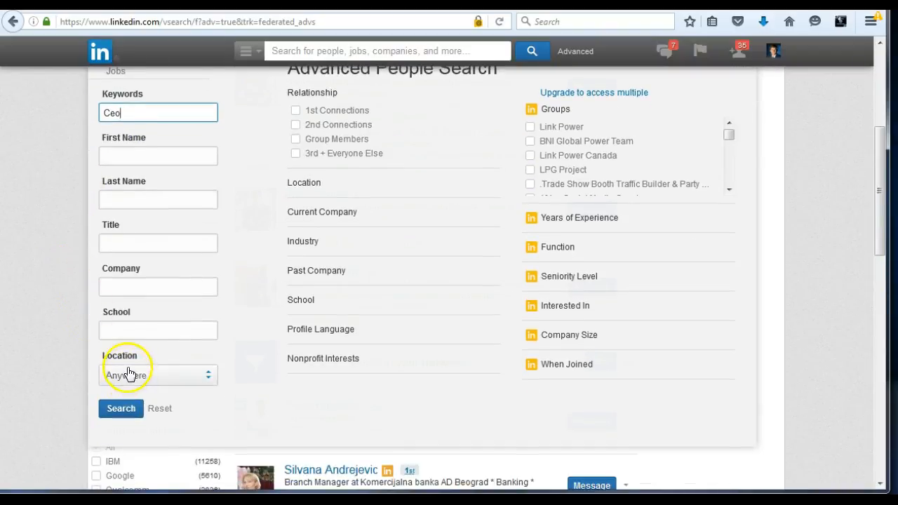
pyautogui.click(157, 375)
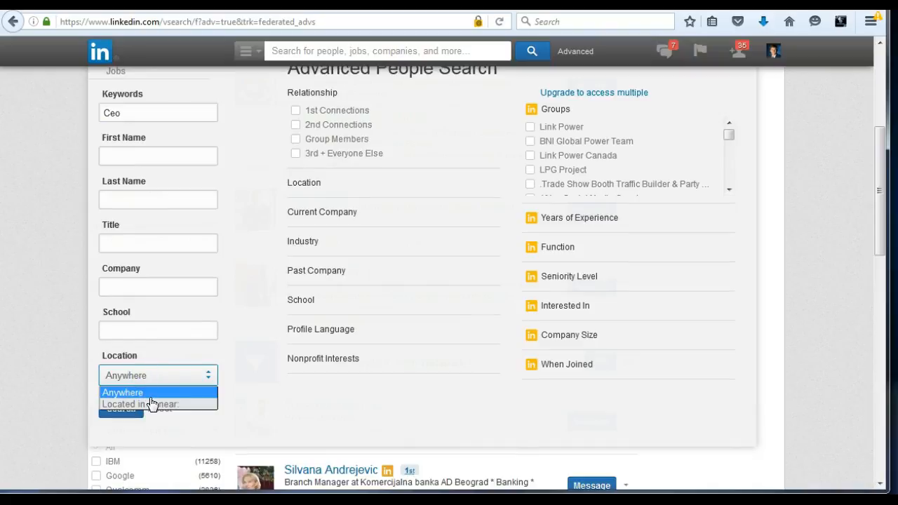
pyautogui.click(152, 404)
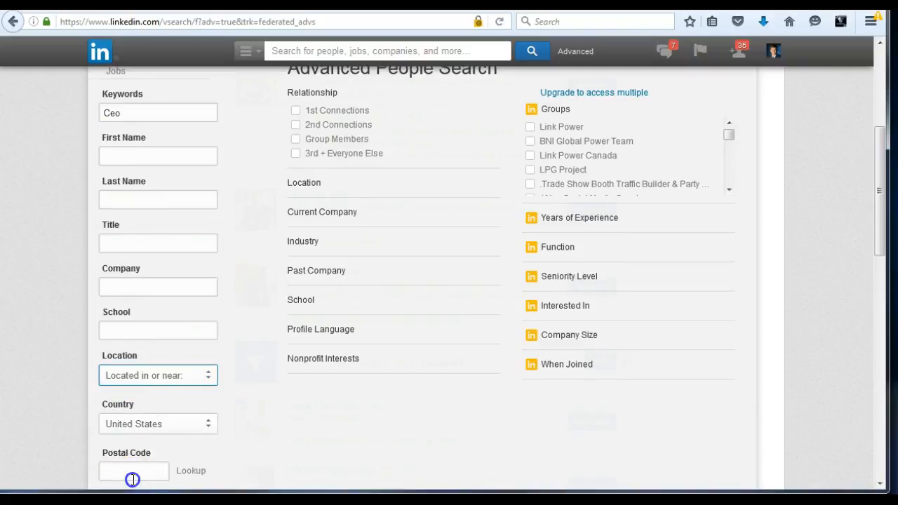
pyautogui.write('9')
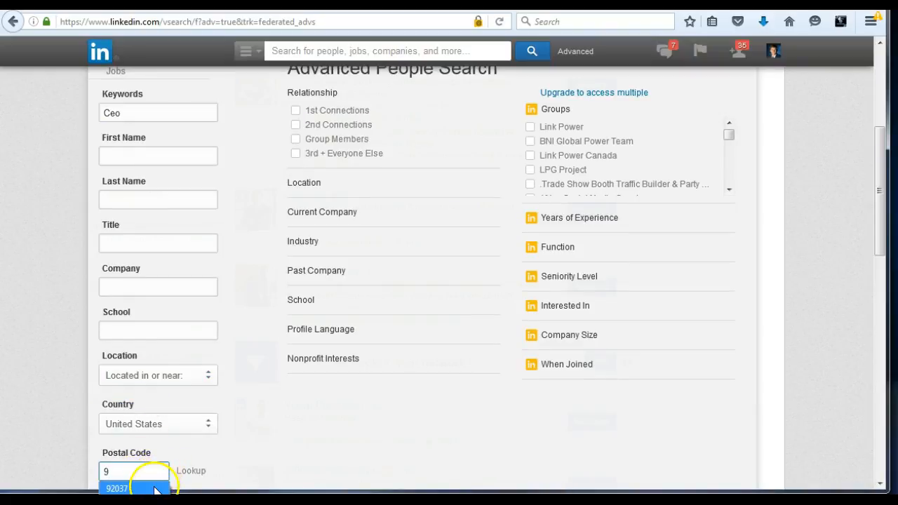
pyautogui.click(116, 489)
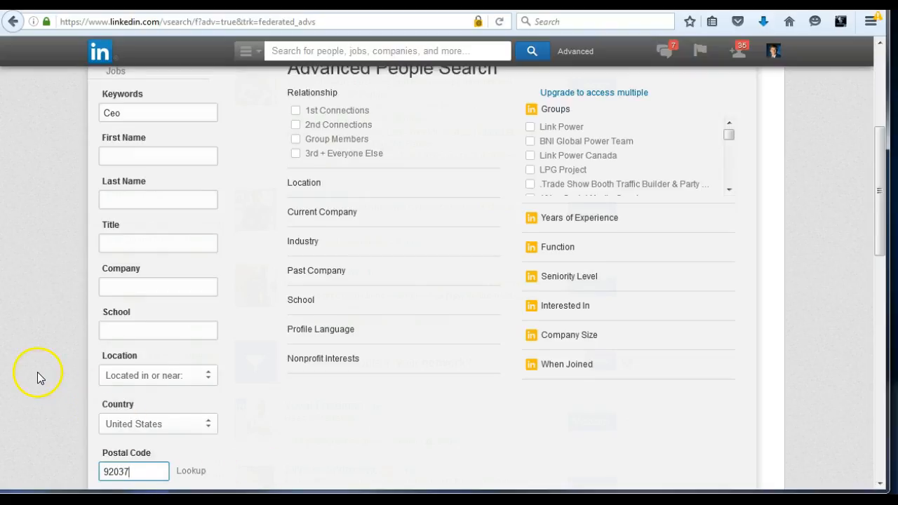
pyautogui.scroll(-3)
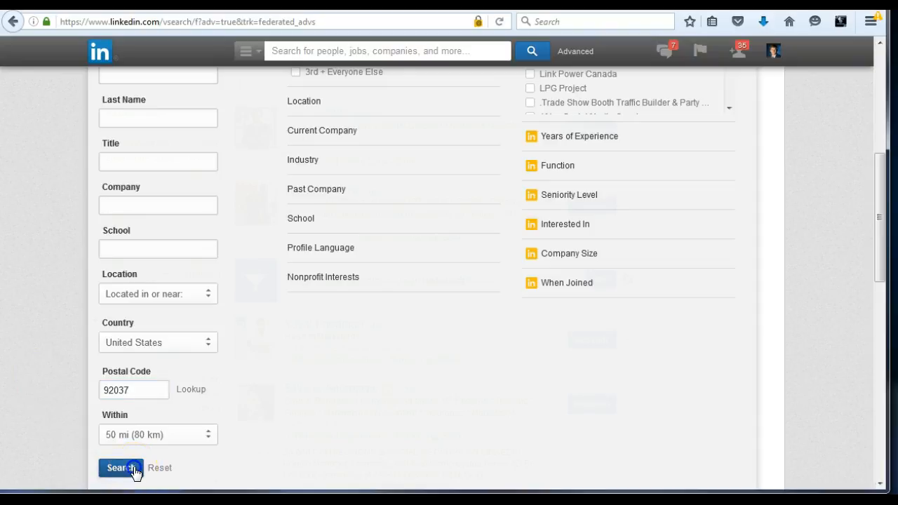
# Run the search, returning 25,887 Ceo results near 92037, then empty the sidebar Keywords box.
pyautogui.click(119, 469)
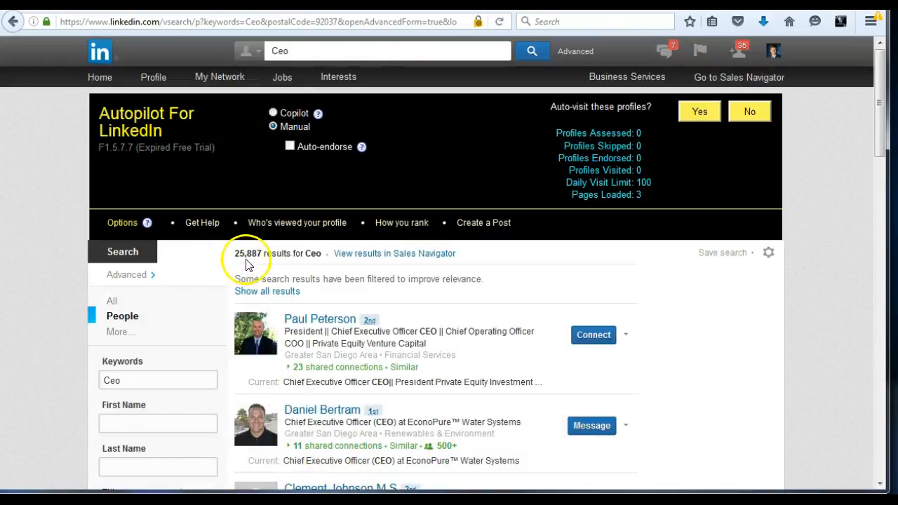
pyautogui.moveTo(274, 273)
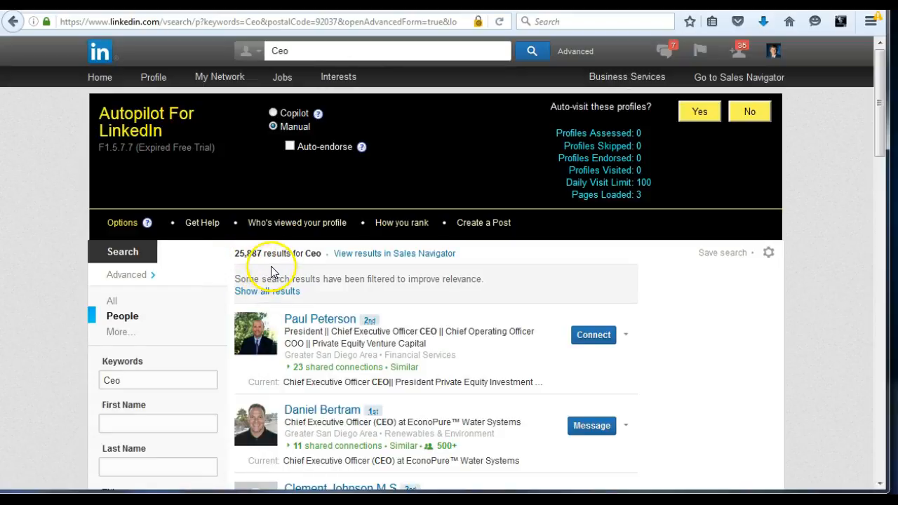
pyautogui.scroll(-3)
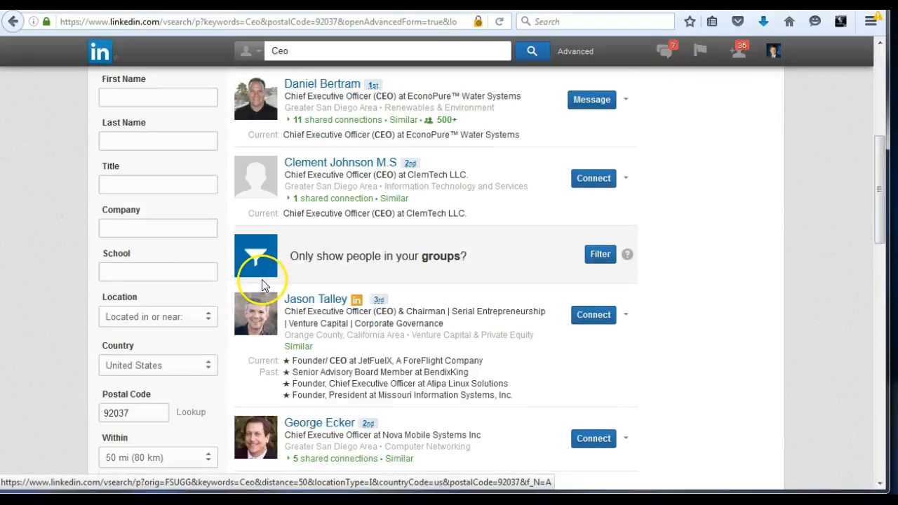
pyautogui.click(133, 412)
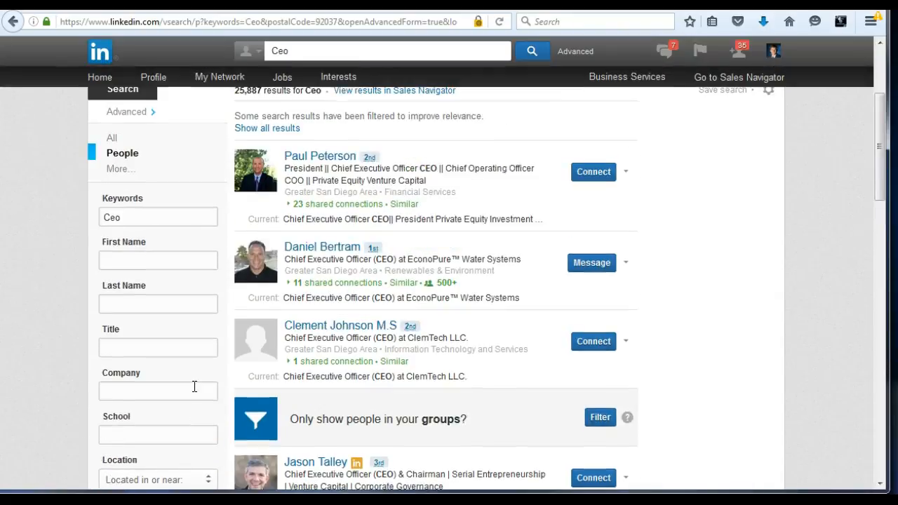
pyautogui.scroll(3)
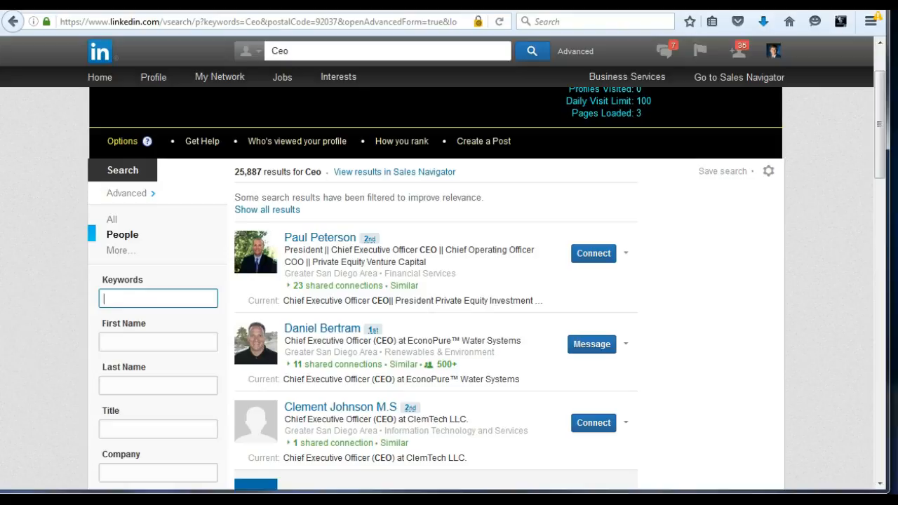
# Set Title to CEO limited to current positions, keeping 92037 within 50 mi.
pyautogui.scroll(-3)
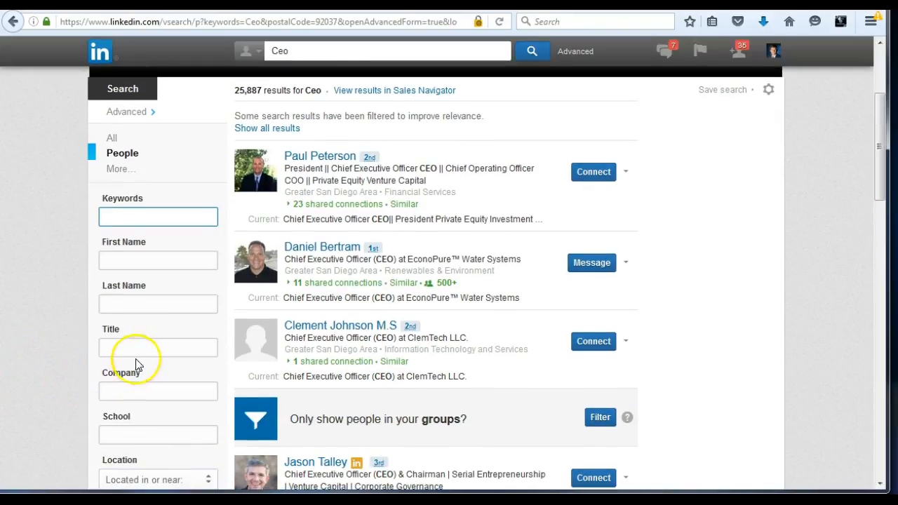
pyautogui.write('ce')
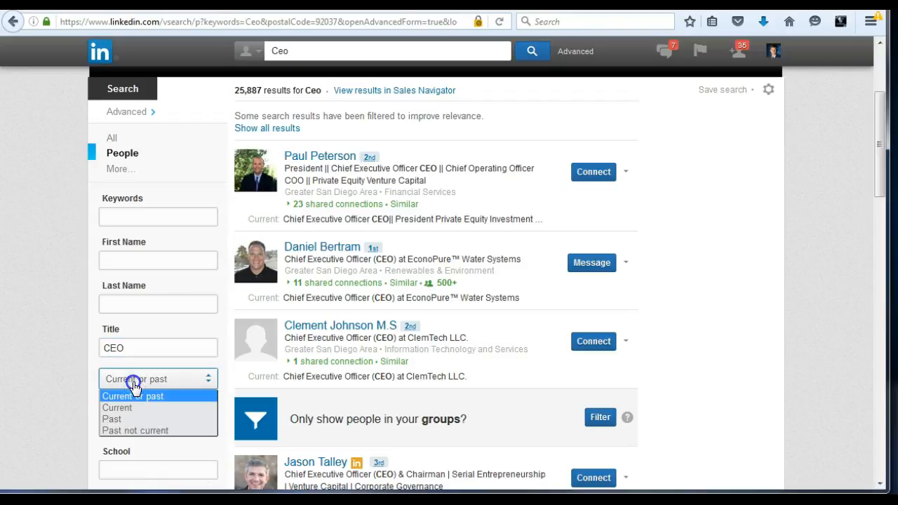
pyautogui.moveTo(140, 413)
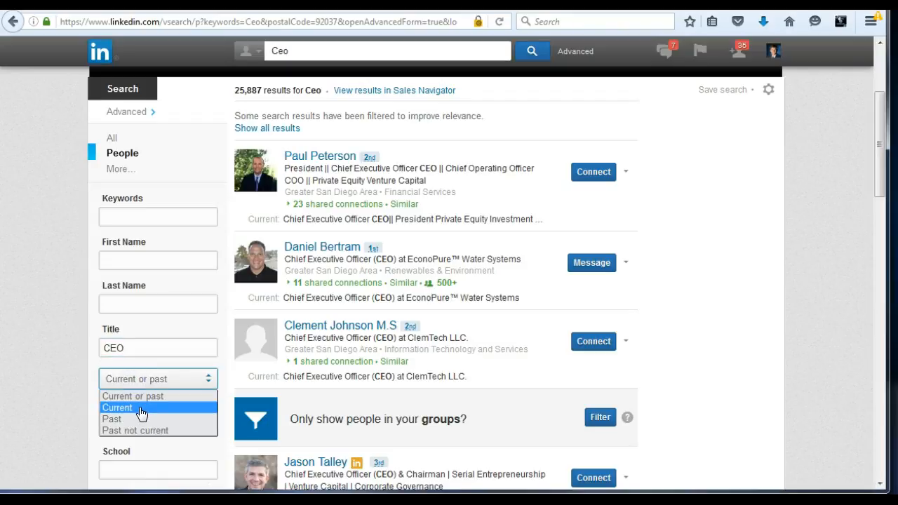
pyautogui.click(118, 407)
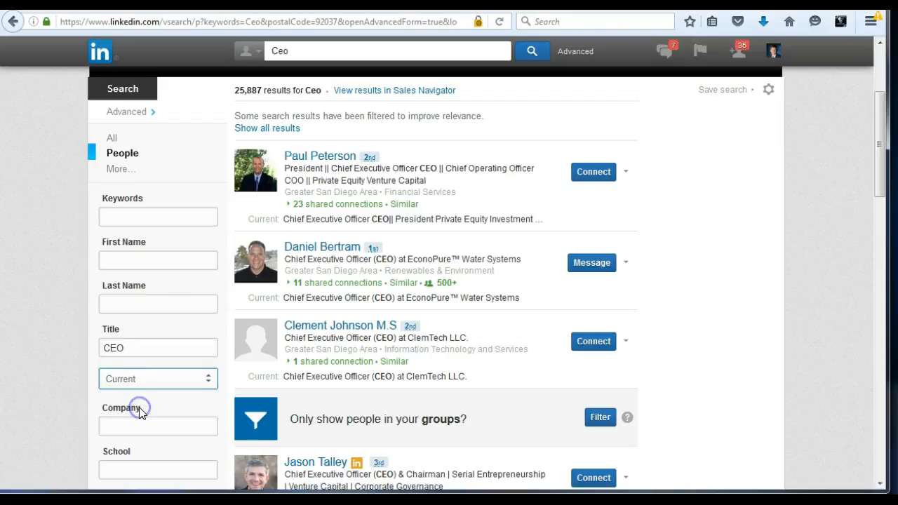
pyautogui.moveTo(45, 331)
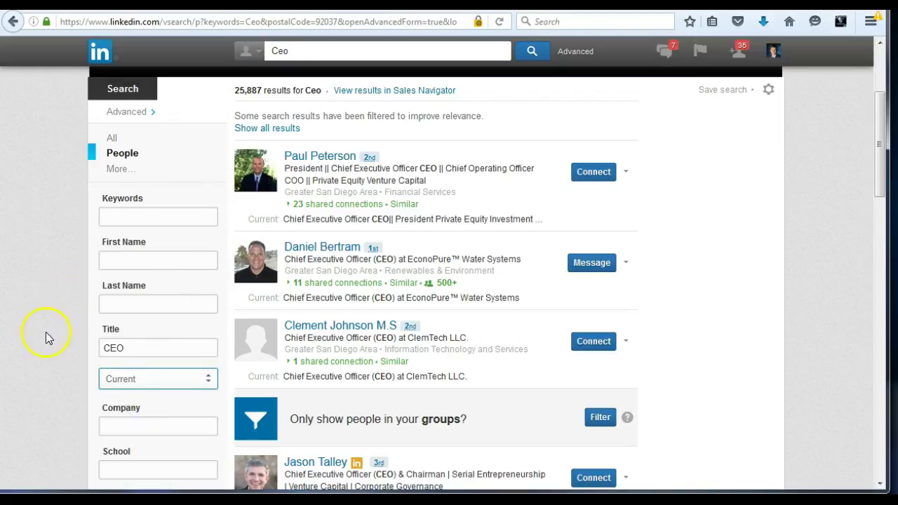
pyautogui.moveTo(104, 367)
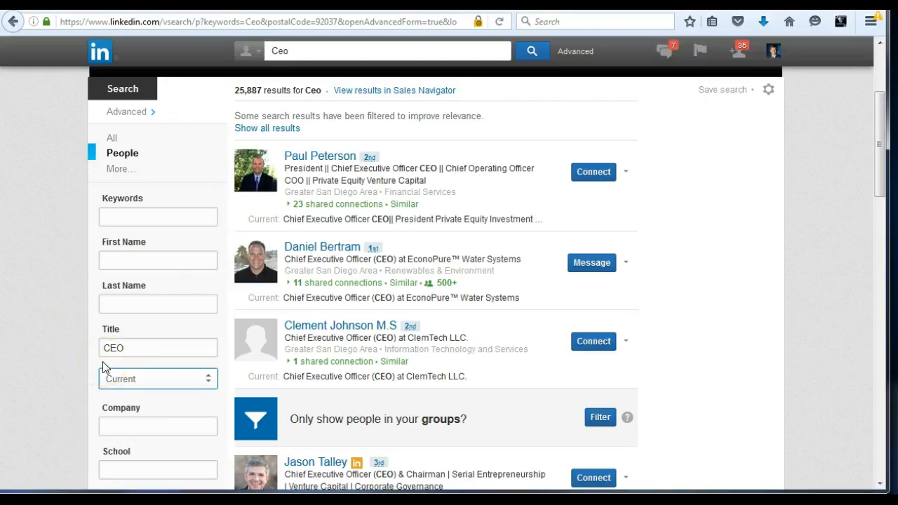
pyautogui.scroll(-3)
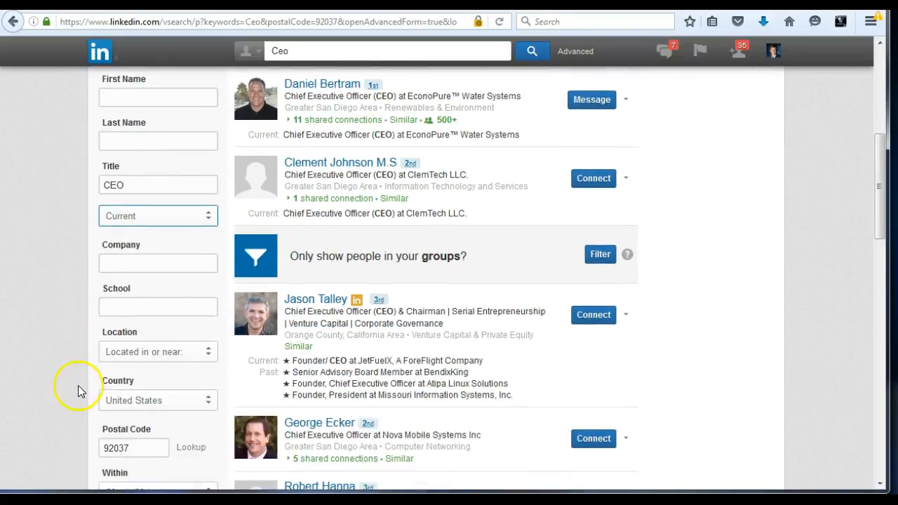
pyautogui.scroll(-3)
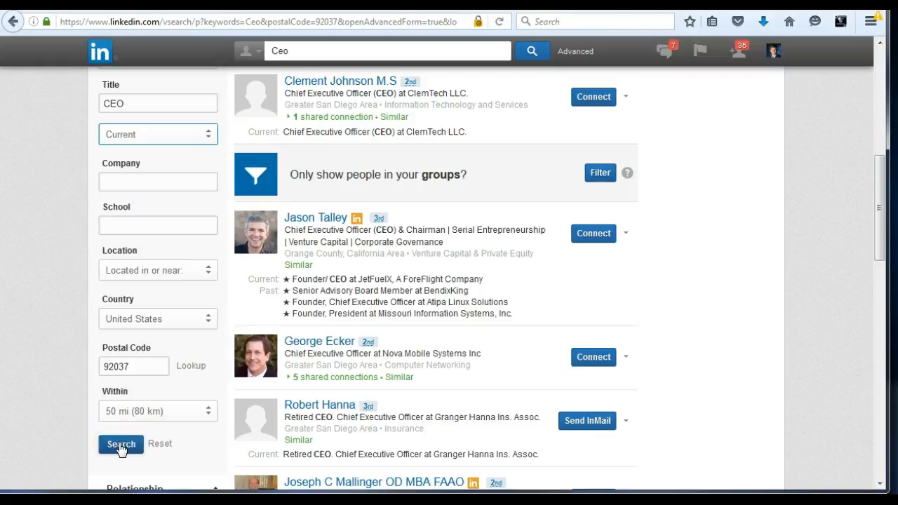
# Rerun the search, now returning 20,051 current CEOs near 92037.
pyautogui.click(121, 443)
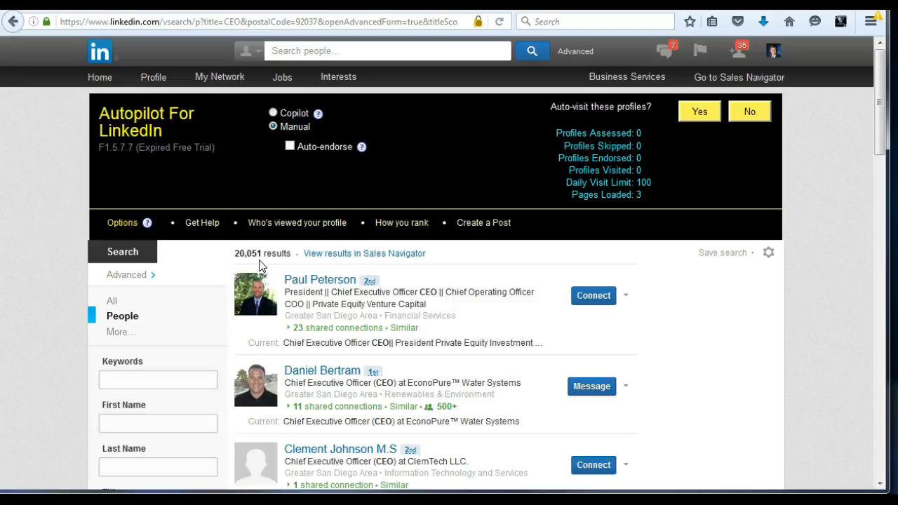
pyautogui.scroll(-3)
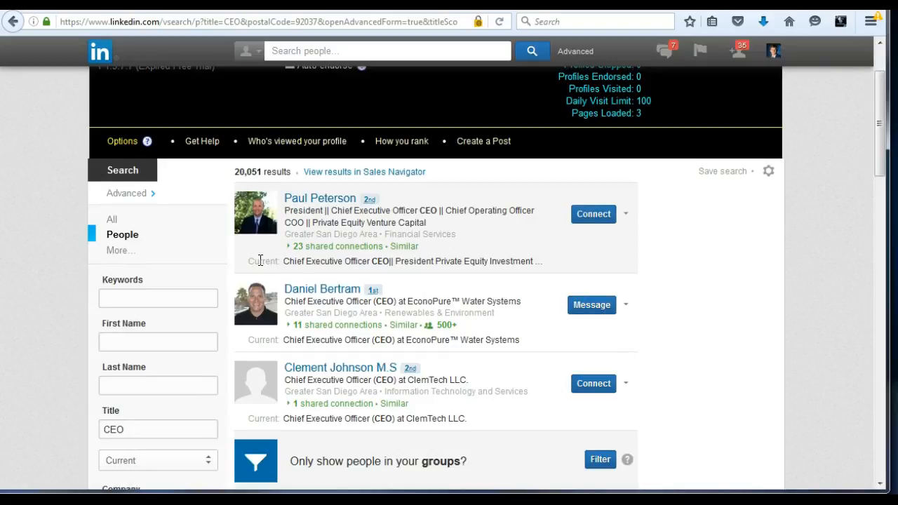
pyautogui.moveTo(183, 470)
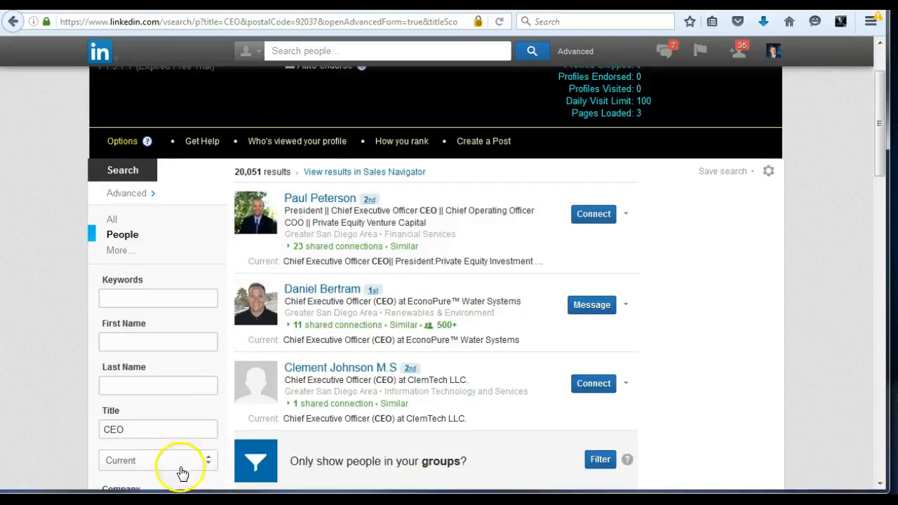
# Replace the title with 'Founder & CEO' chosen from the suggestions.
pyautogui.click(157, 429)
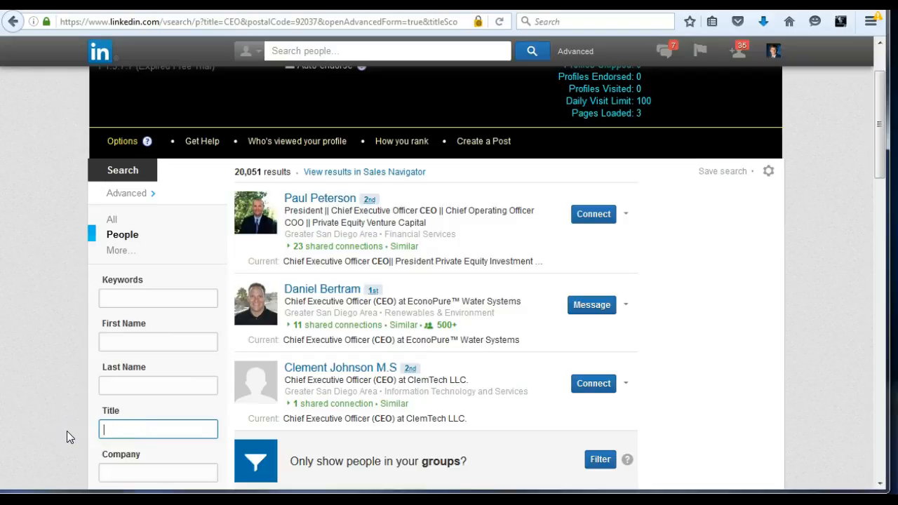
pyautogui.write('ceo')
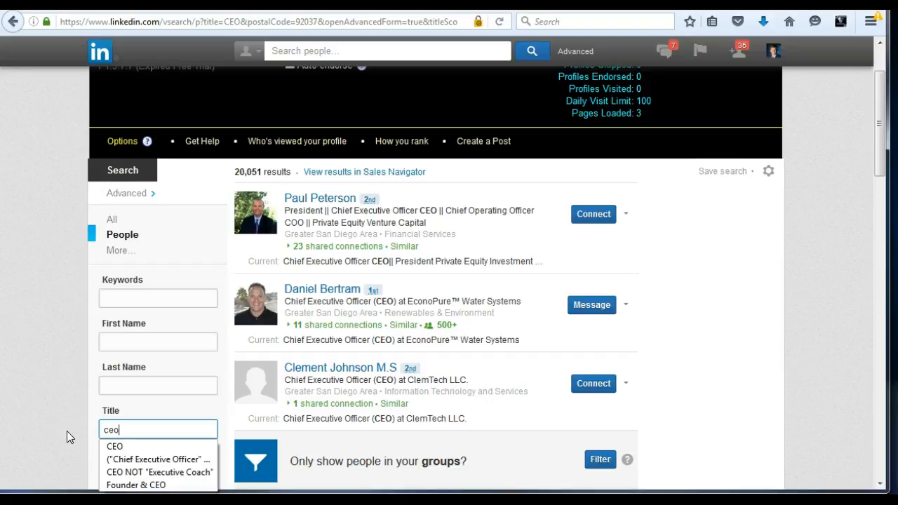
pyautogui.moveTo(134, 486)
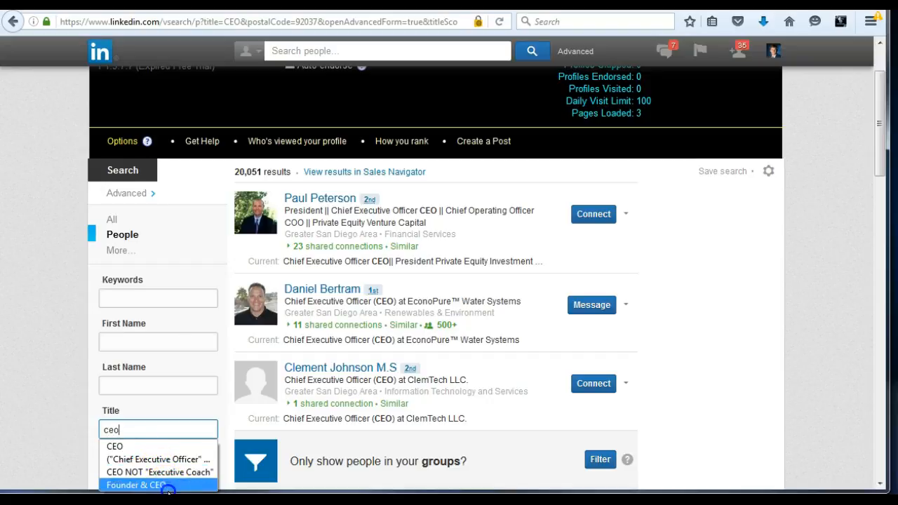
pyautogui.click(134, 485)
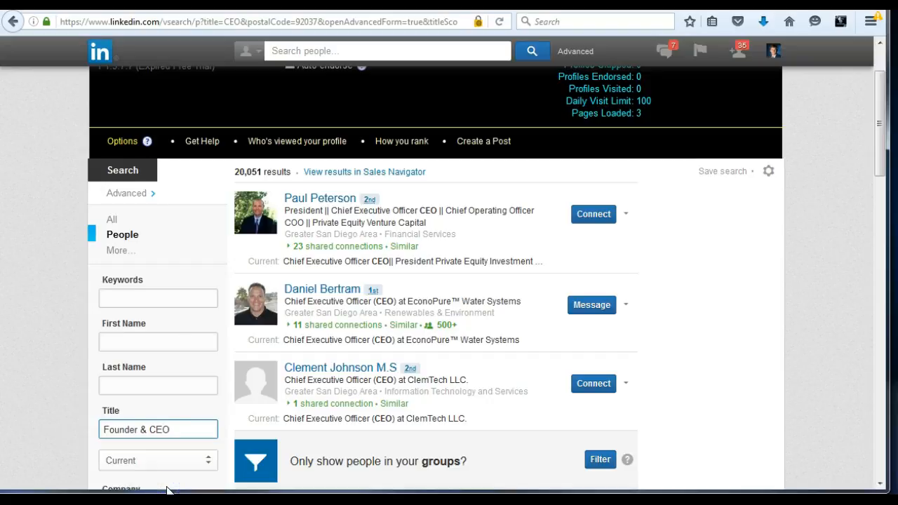
pyautogui.moveTo(42, 428)
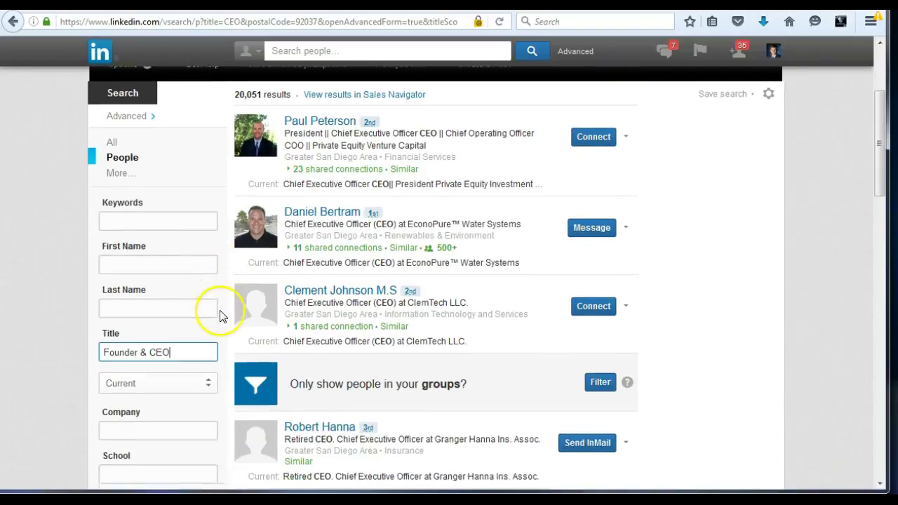
pyautogui.scroll(-3)
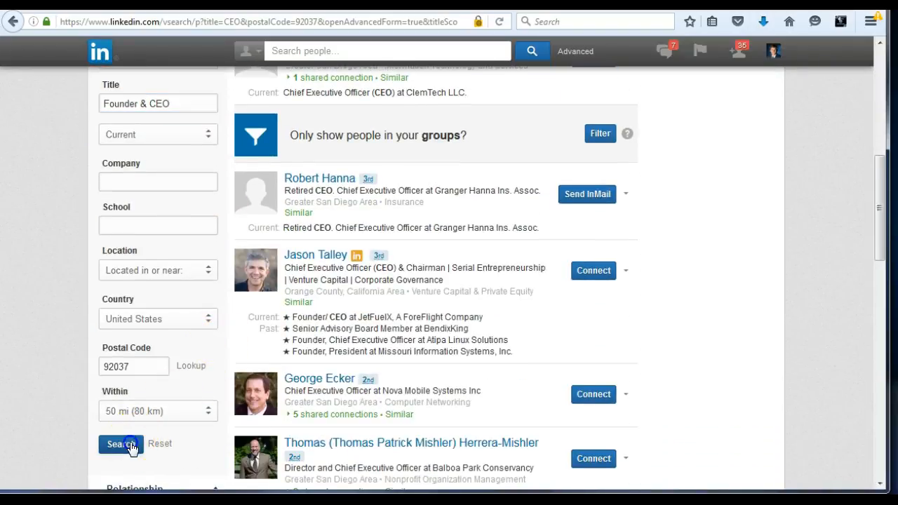
# Rerun the search, narrowing to 3,365 current Founder & CEOs near 92037.
pyautogui.click(121, 444)
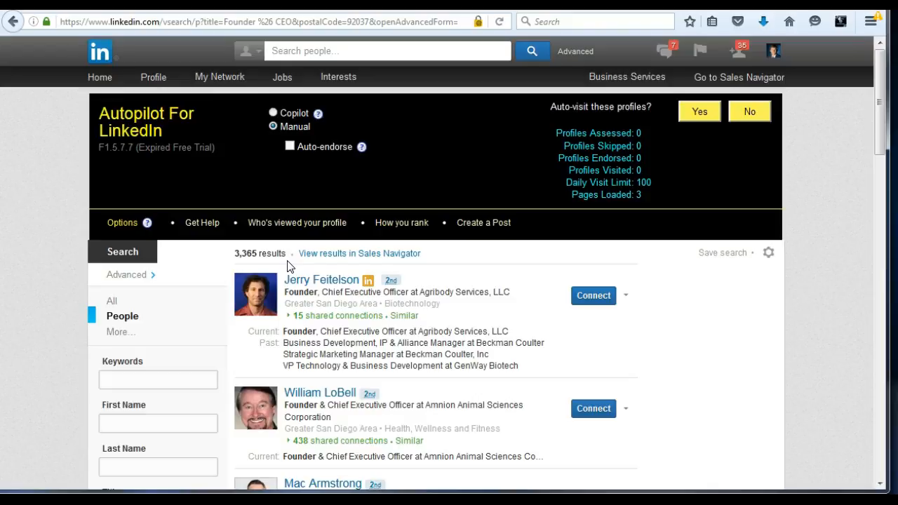
pyautogui.moveTo(302, 325)
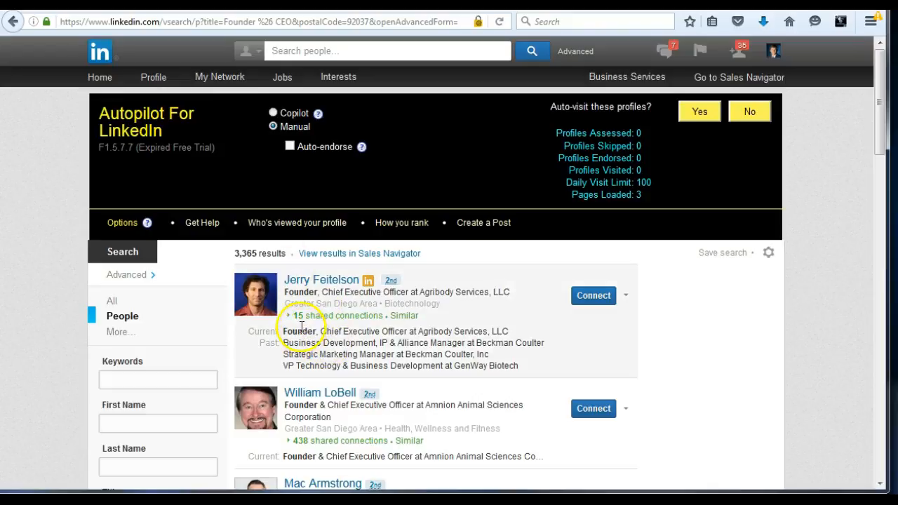
pyautogui.moveTo(447, 320)
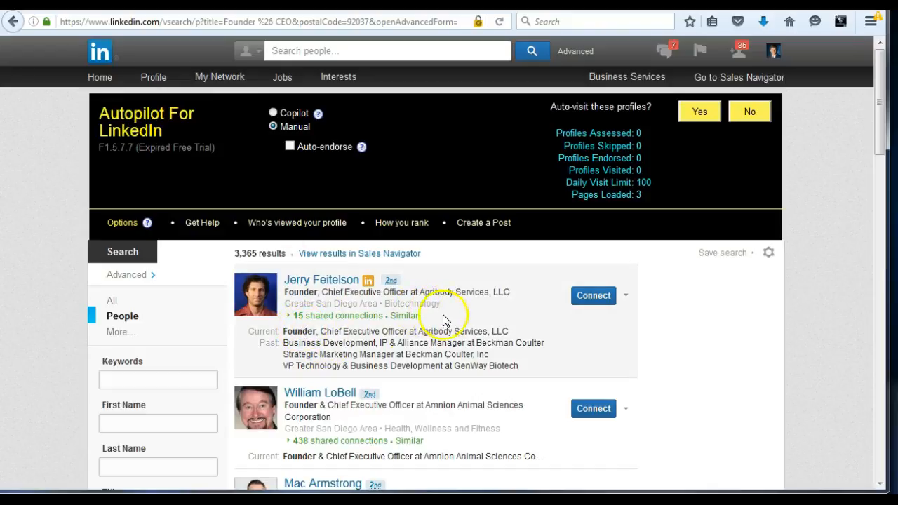
pyautogui.scroll(-3)
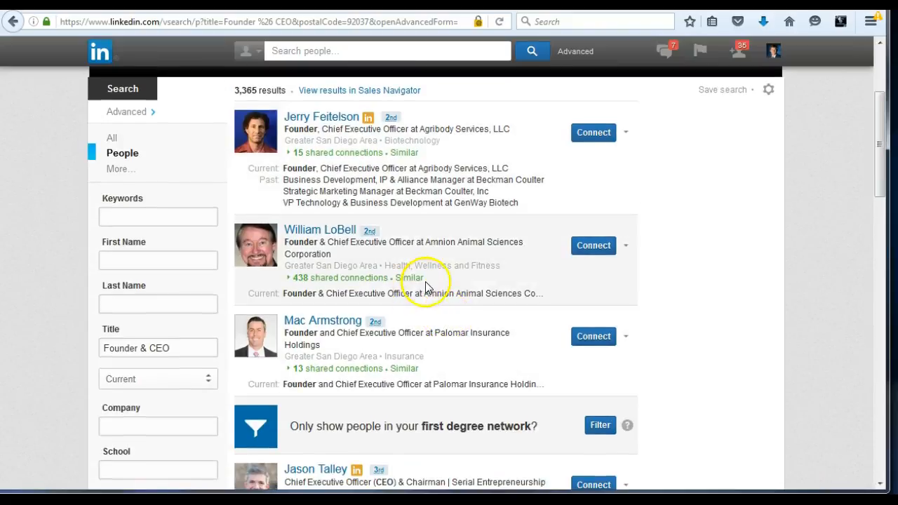
pyautogui.moveTo(429, 280)
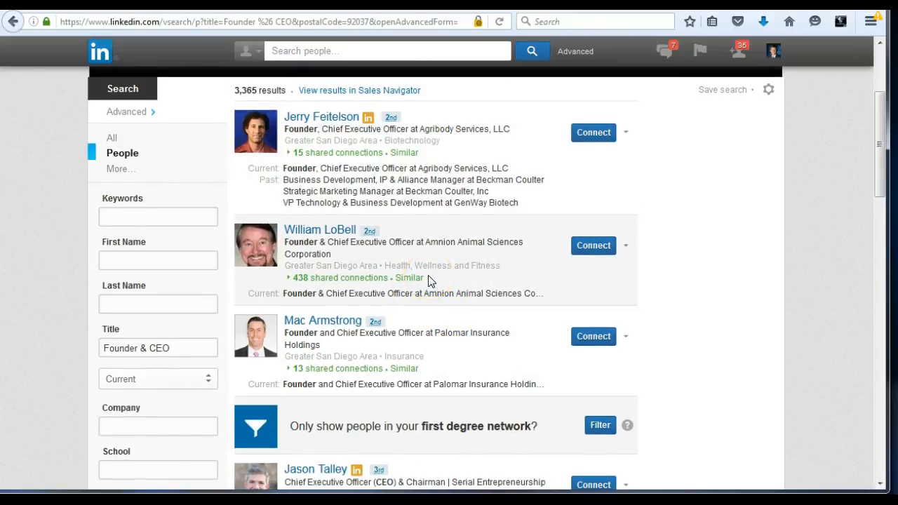
pyautogui.scroll(-3)
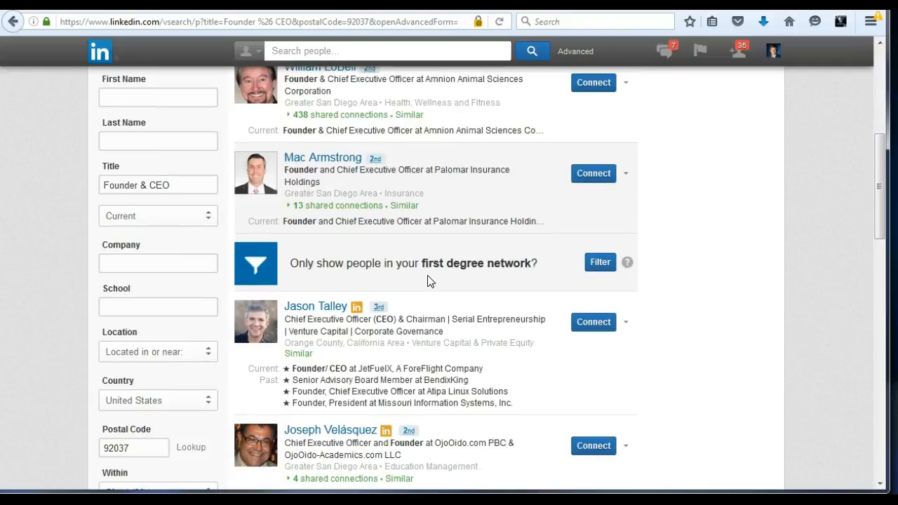
pyautogui.scroll(3)
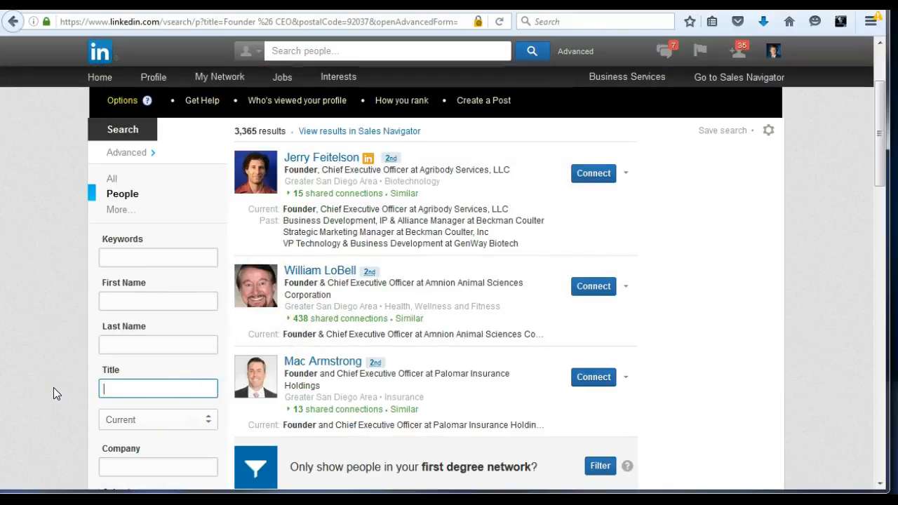
# Search 'Founder & CEO' as keywords instead of a title, returning 5,056 people.
pyautogui.click(157, 259)
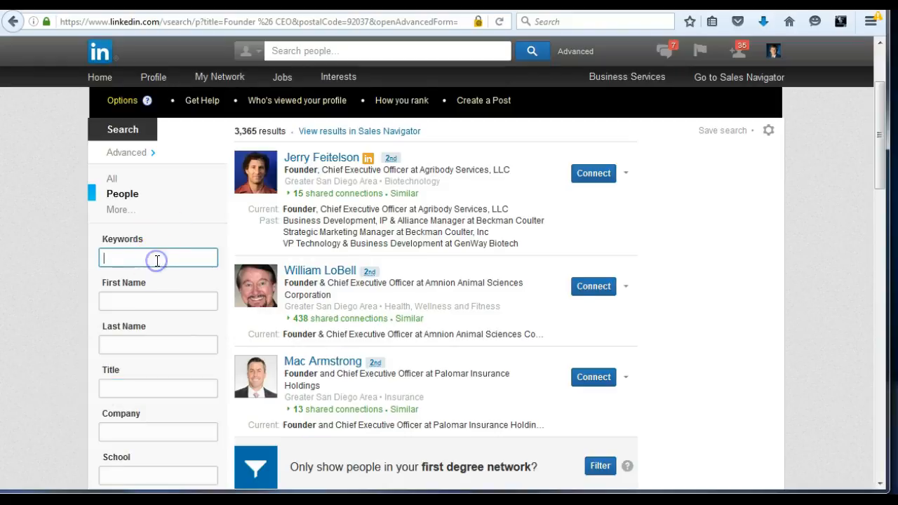
pyautogui.write('Founder & CEO')
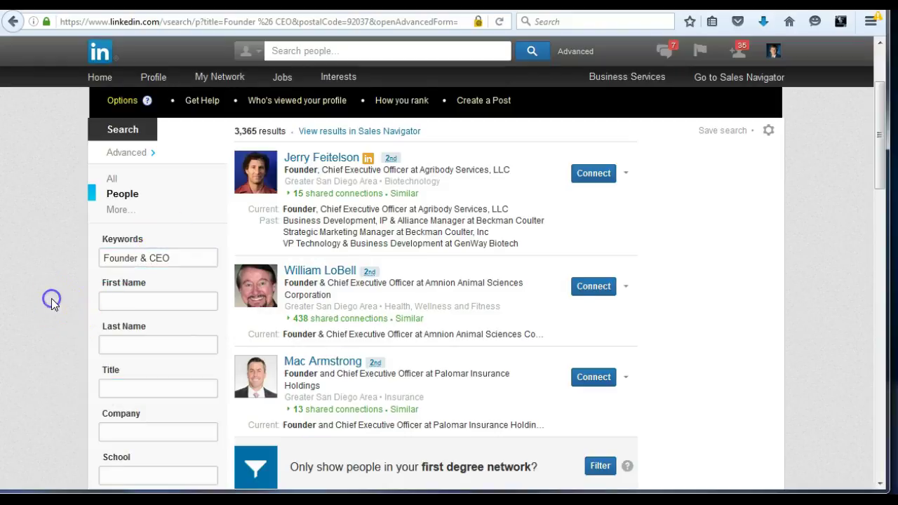
pyautogui.scroll(-3)
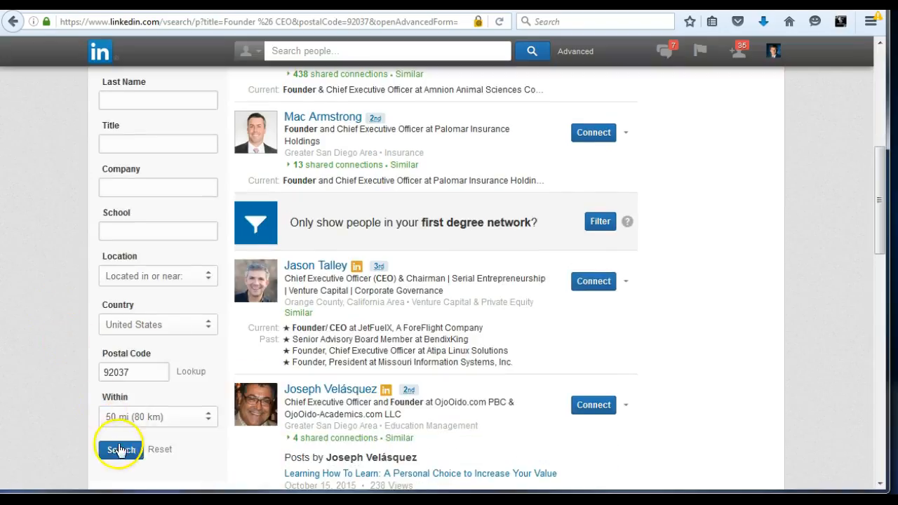
pyautogui.click(121, 449)
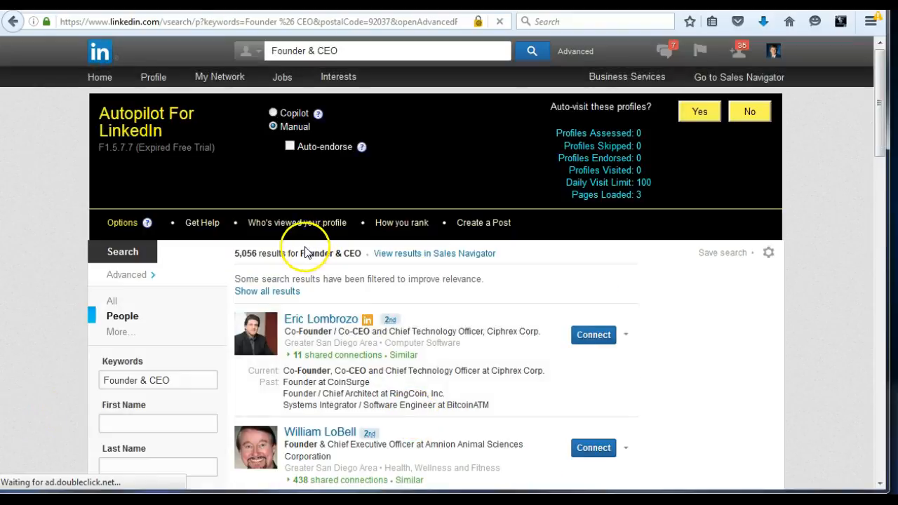
pyautogui.moveTo(185, 363)
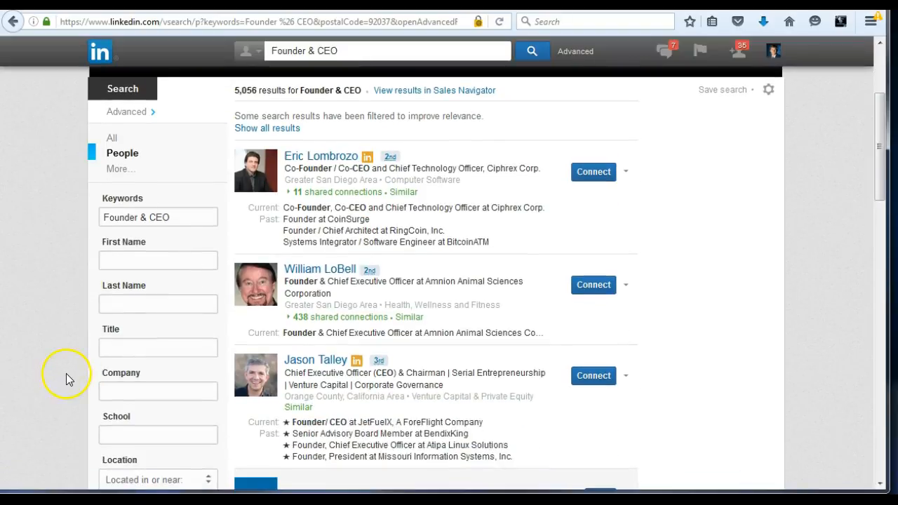
pyautogui.moveTo(69, 379)
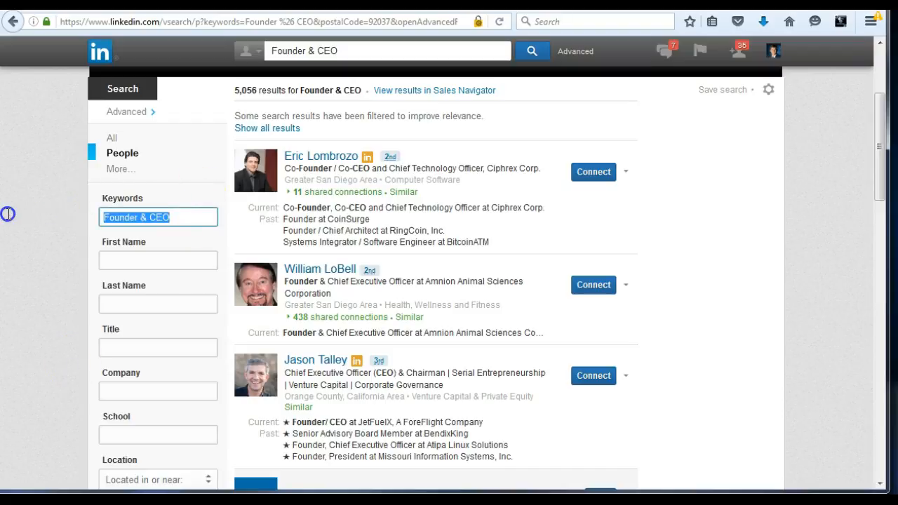
# Clear the keywords and enter an OR-joined title list (Chief Executive Officer, CEO, President, Founder, Managing Partner, Coach, Entrepreneur…), returning 154,001 people.
pyautogui.press('Delete')
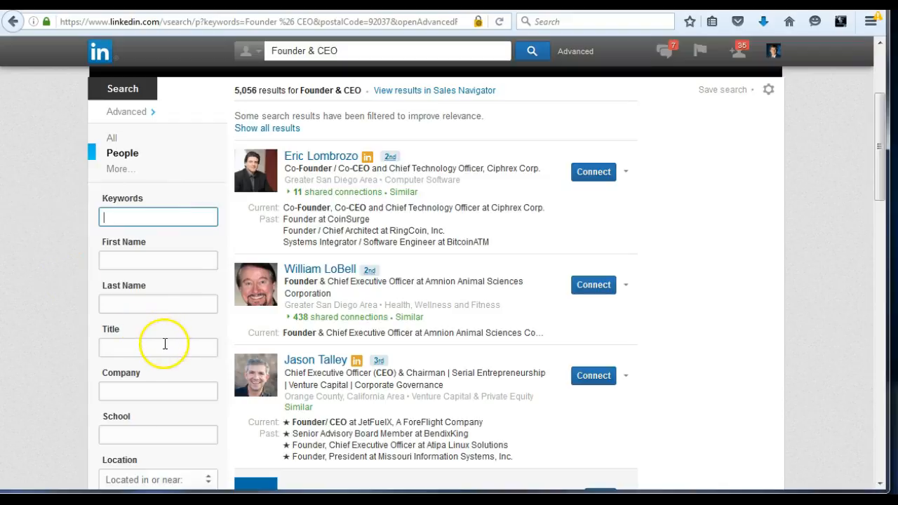
pyautogui.click(157, 349)
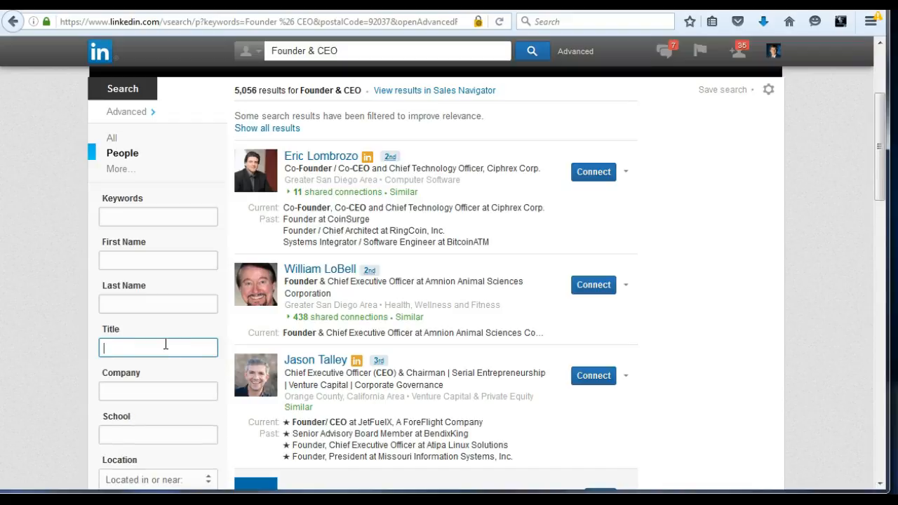
pyautogui.write('(c')
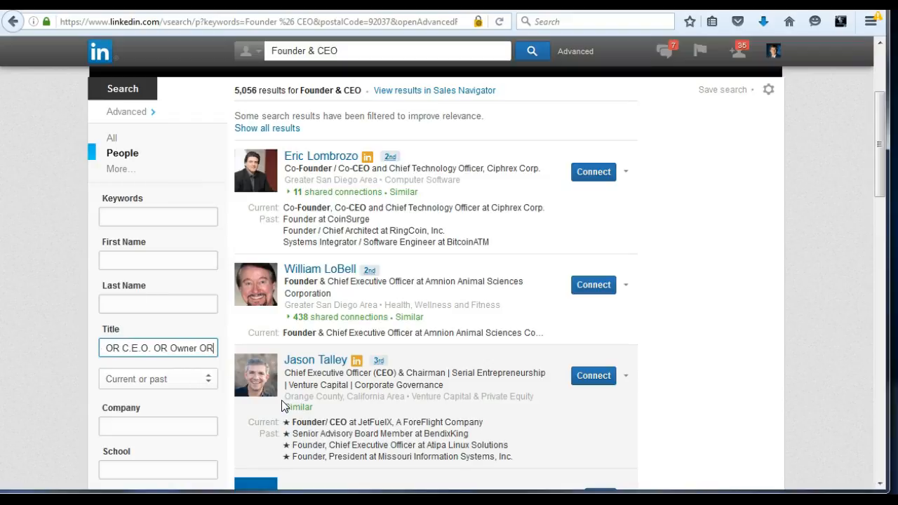
pyautogui.write('OR "Managing Partner"')
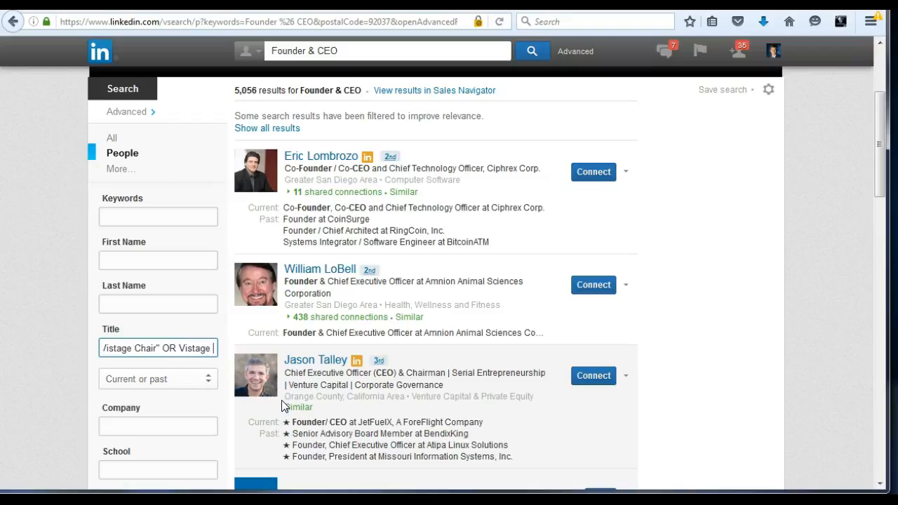
pyautogui.write('OR COACH OR Entrepre')
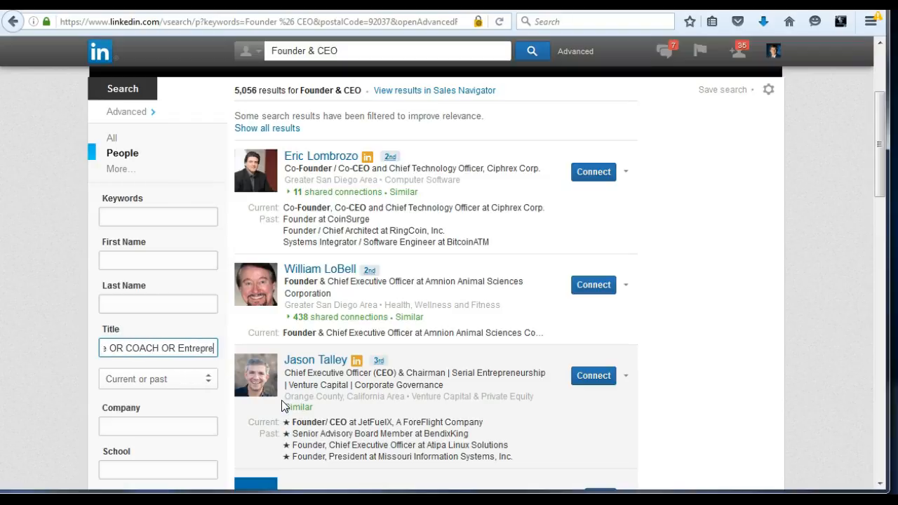
pyautogui.scroll(-3)
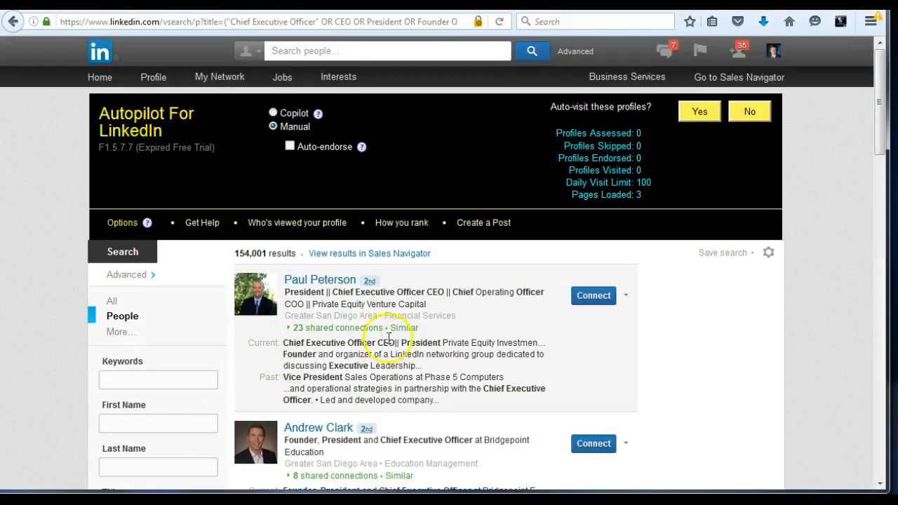
pyautogui.moveTo(306, 306)
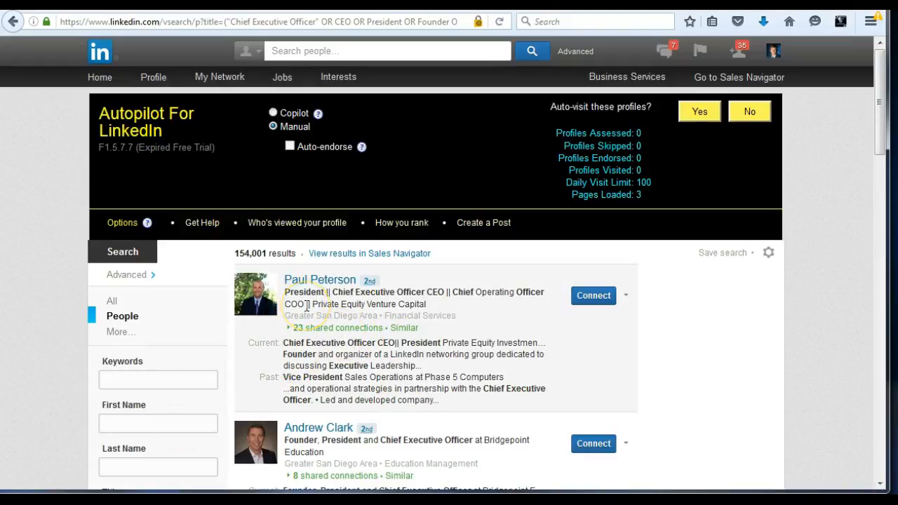
# Narrow the radius to 10 mi (15 km) around 92037 and rerun, cutting results to 41,638.
pyautogui.scroll(-3)
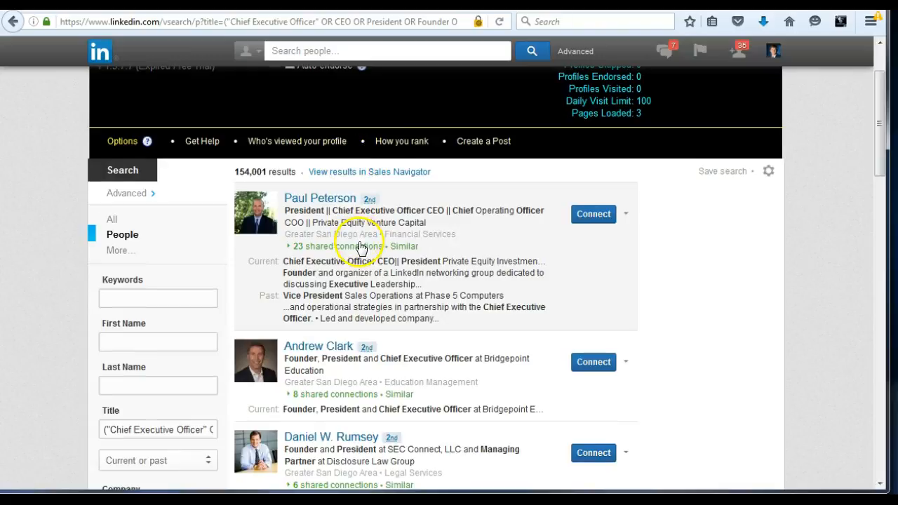
pyautogui.scroll(-3)
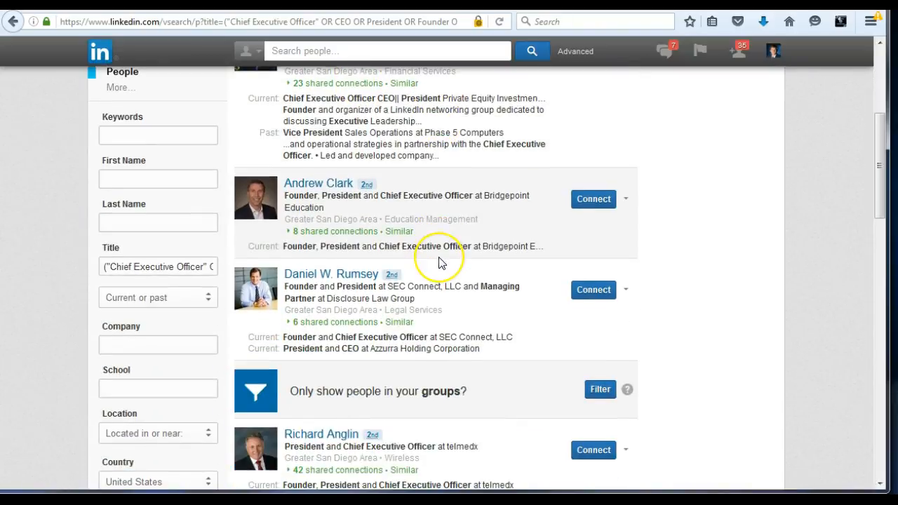
pyautogui.moveTo(441, 262)
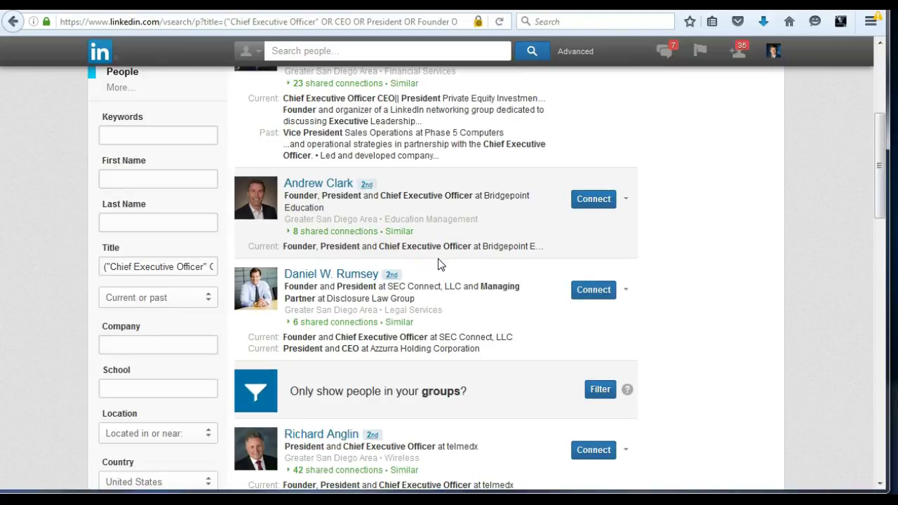
pyautogui.scroll(-3)
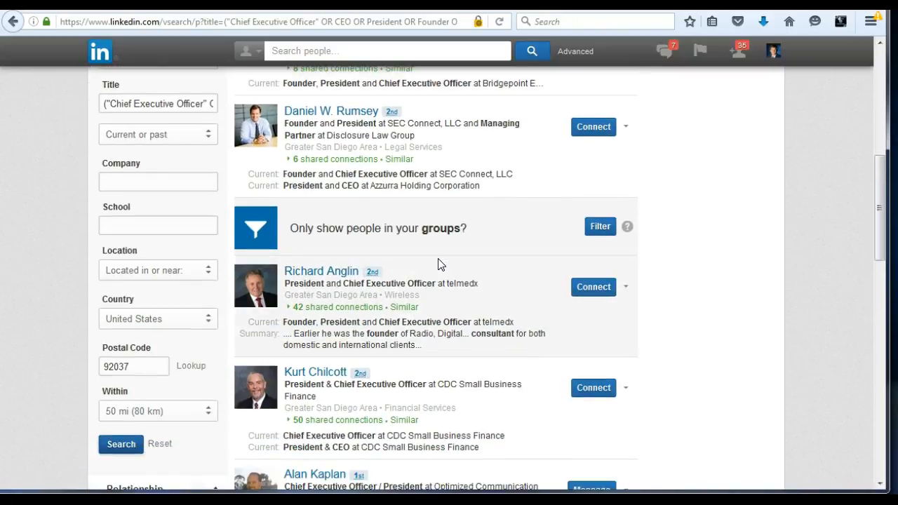
pyautogui.click(157, 410)
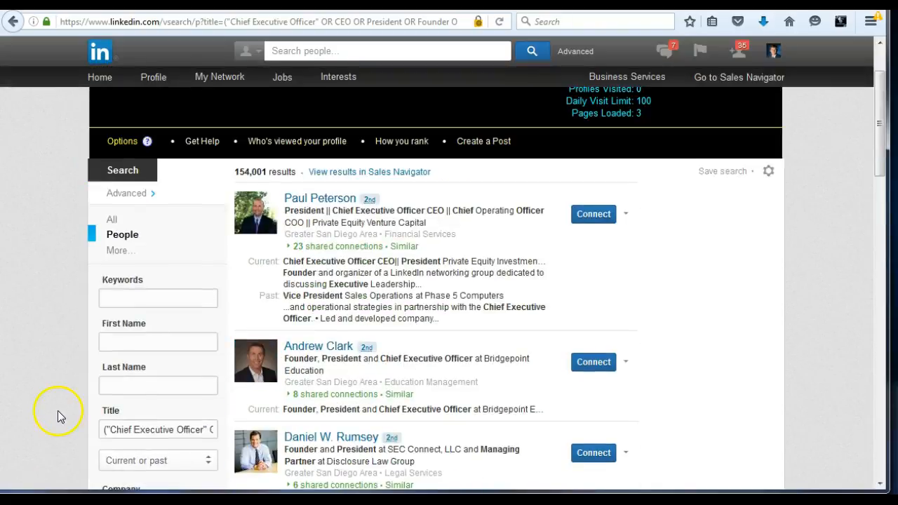
pyautogui.scroll(-3)
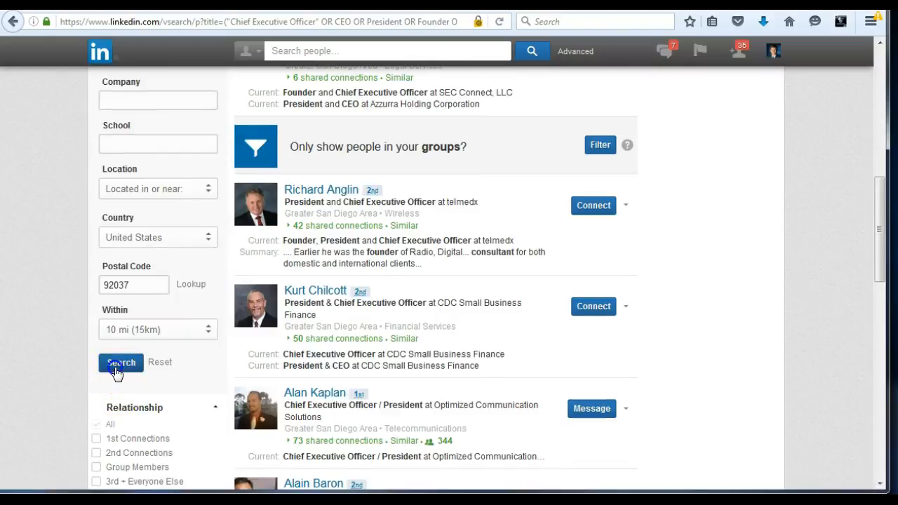
pyautogui.click(121, 362)
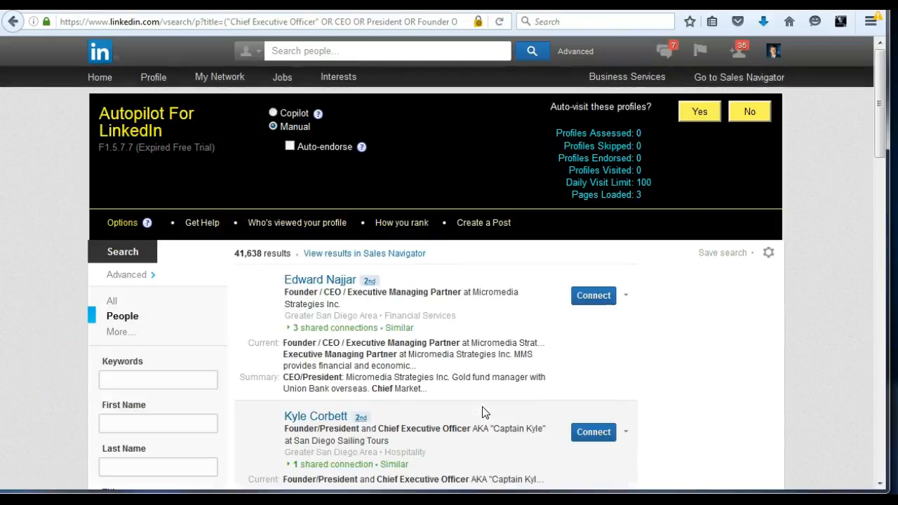
pyautogui.moveTo(39, 428)
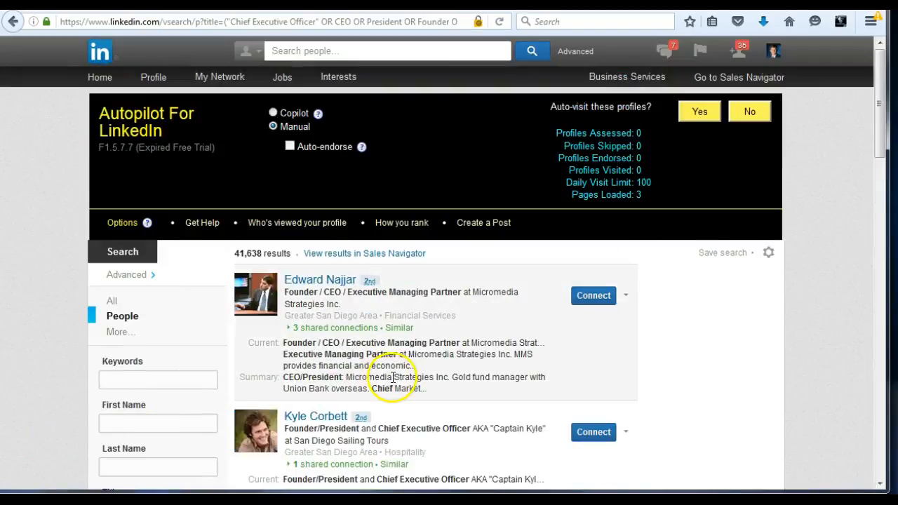
pyautogui.scroll(-3)
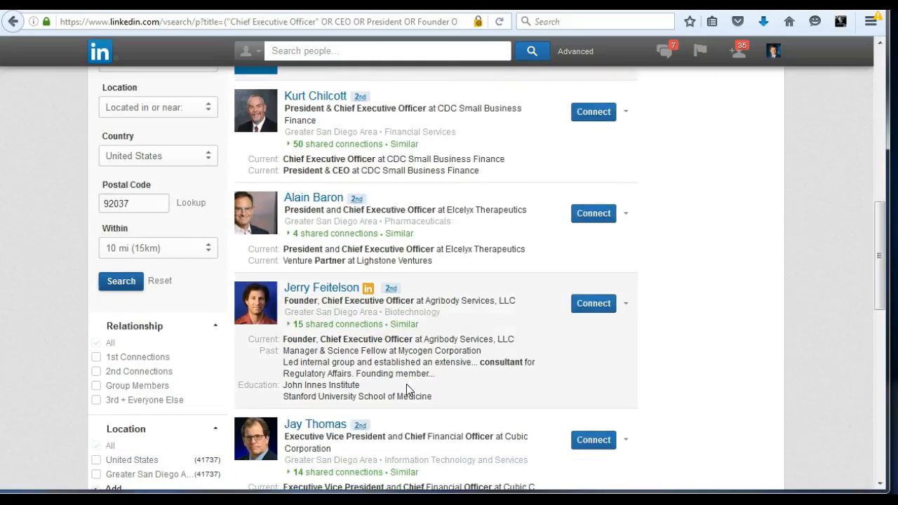
pyautogui.scroll(-3)
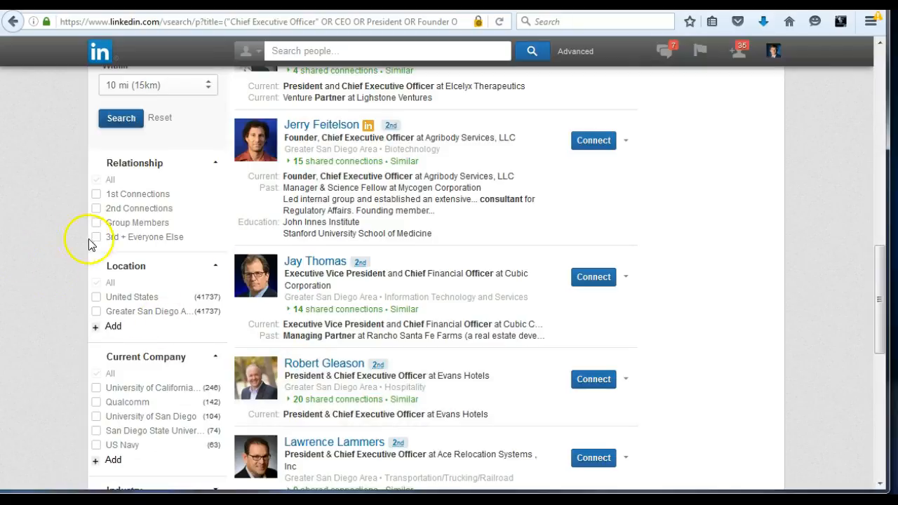
pyautogui.moveTo(96, 203)
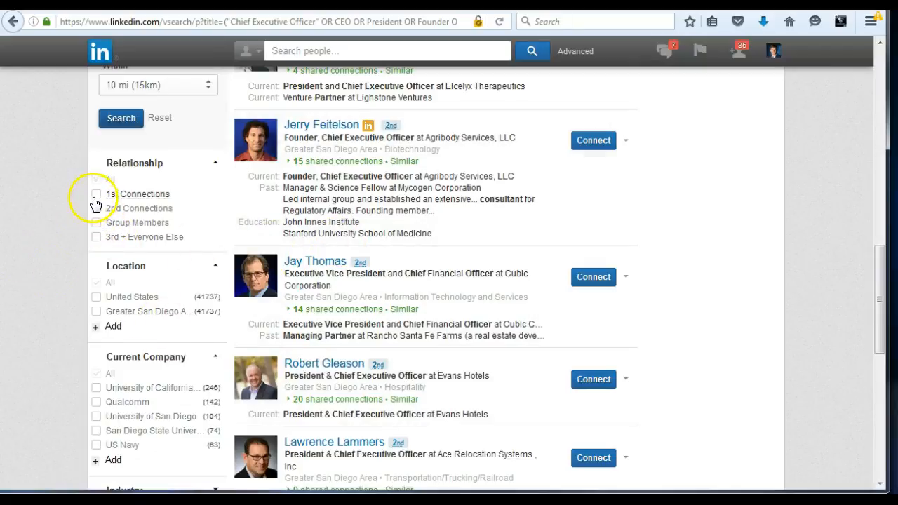
# Filter by Relationship to 2nd-degree connections only, yielding 18,860 people within 10 miles of 92037.
pyautogui.click(96, 193)
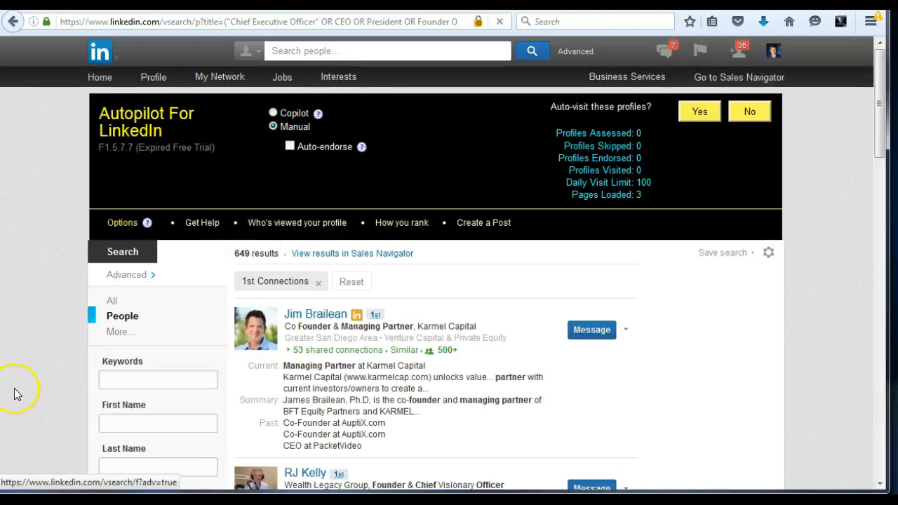
pyautogui.scroll(-3)
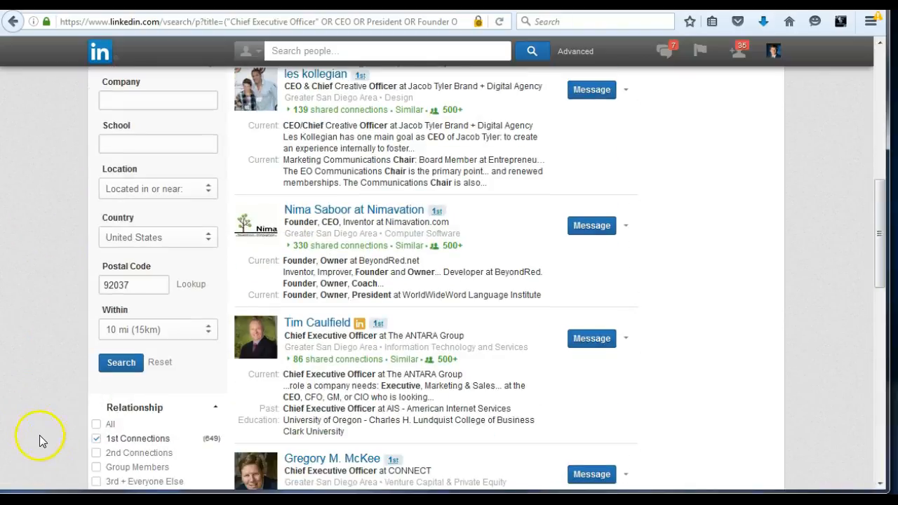
pyautogui.click(96, 451)
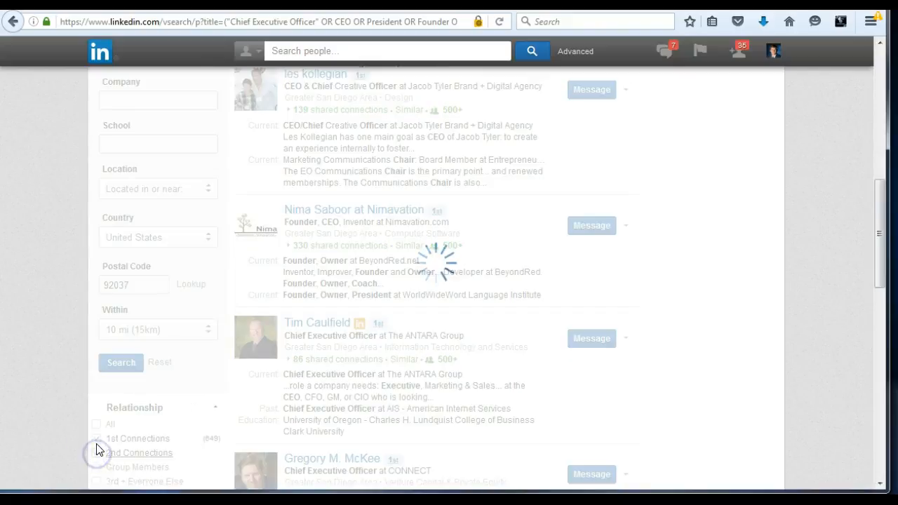
pyautogui.click(96, 438)
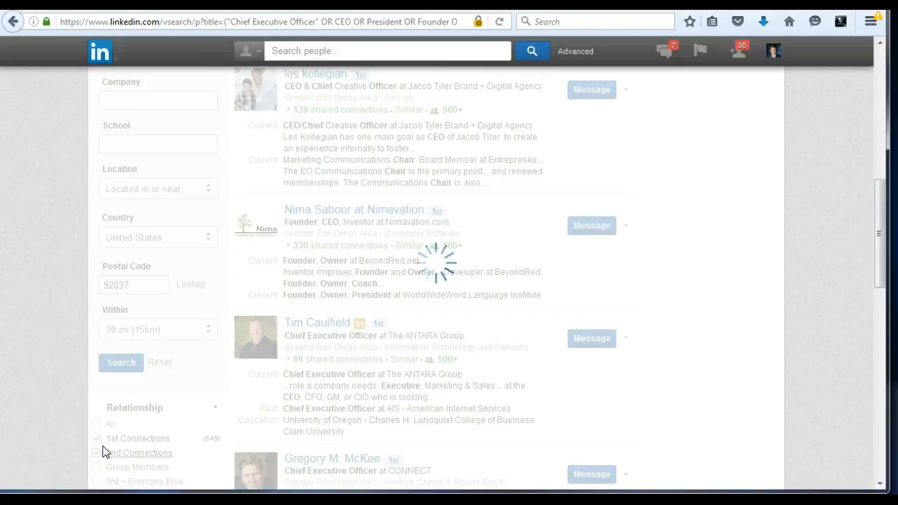
pyautogui.click(96, 380)
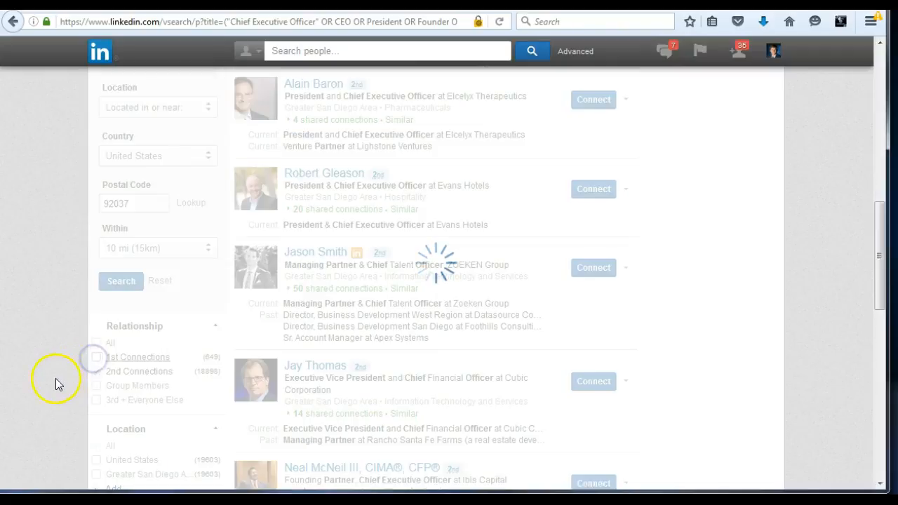
pyautogui.click(95, 370)
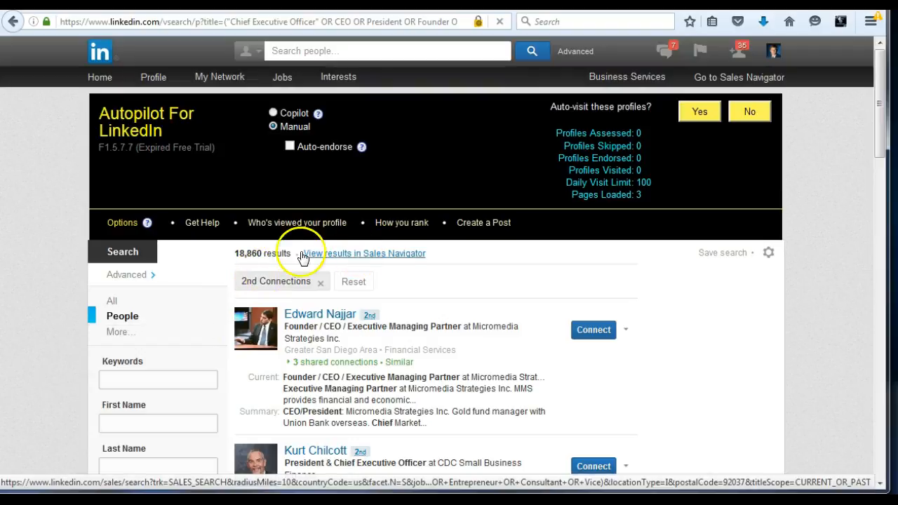
pyautogui.scroll(-3)
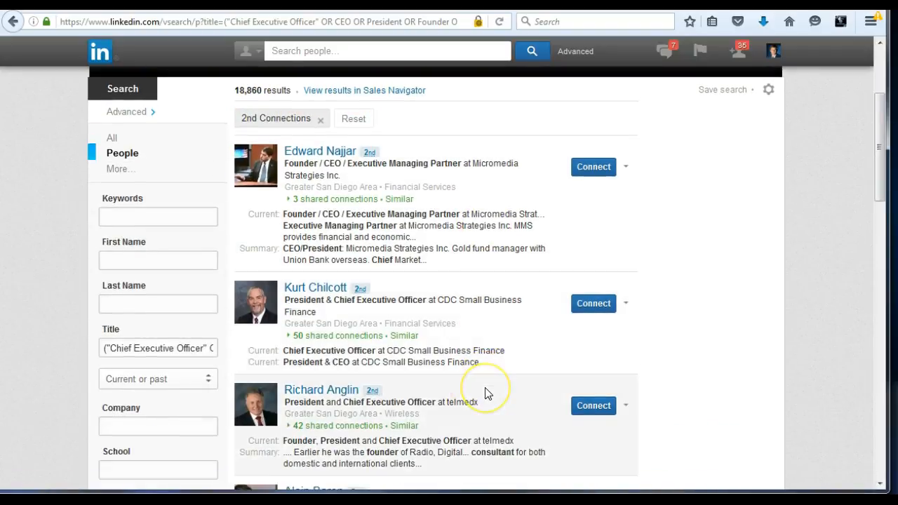
pyautogui.scroll(-3)
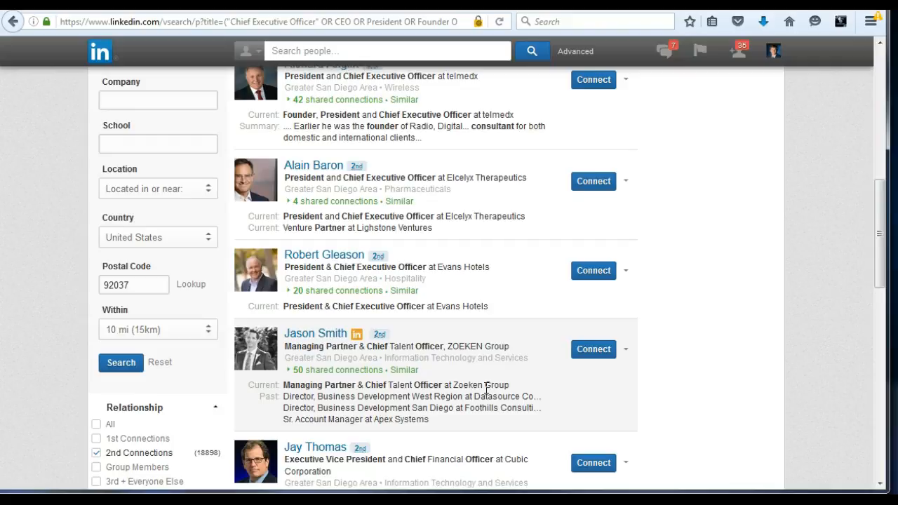
pyautogui.moveTo(59, 368)
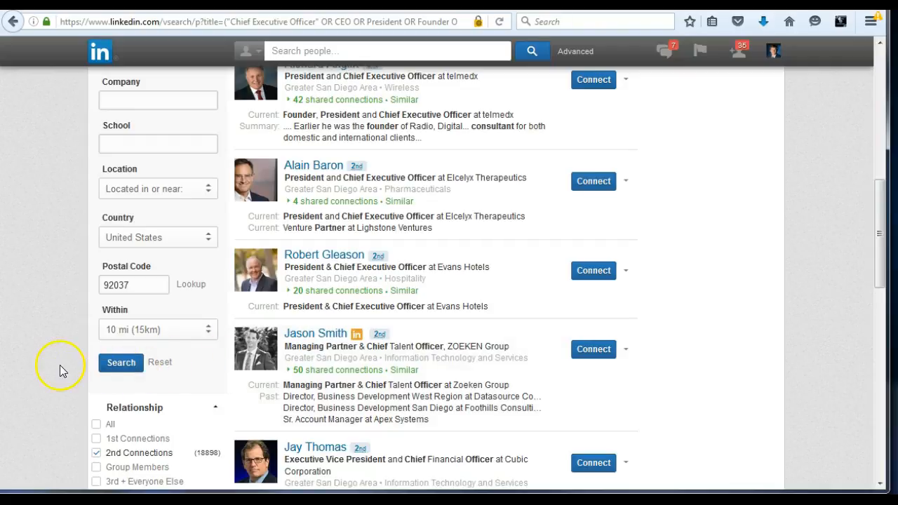
pyautogui.moveTo(59, 371)
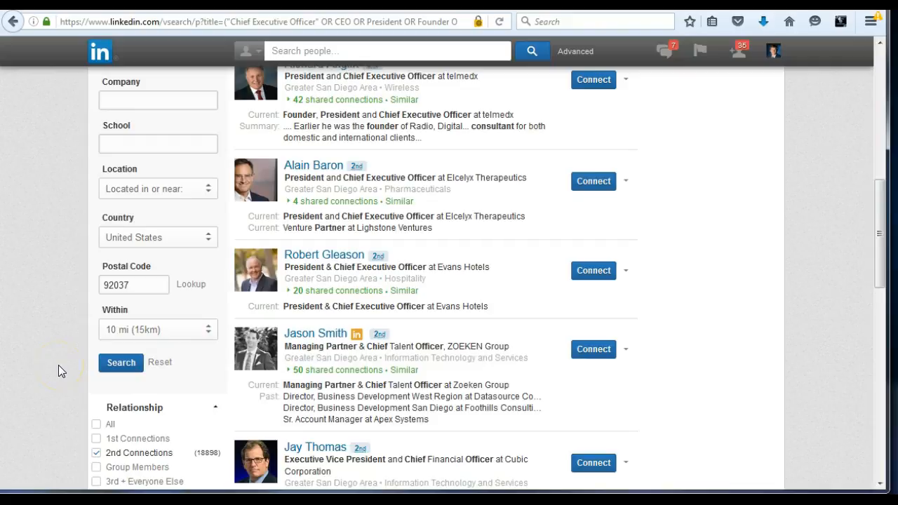